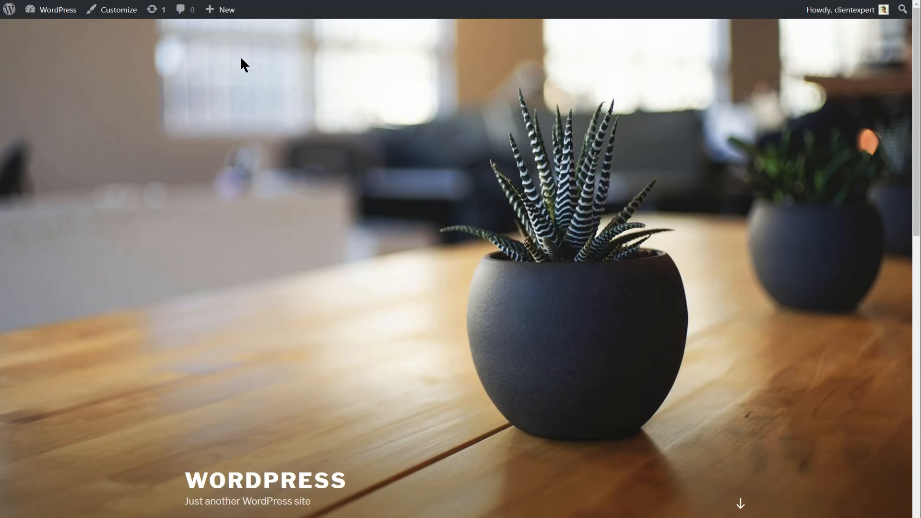
Choose the green swatch for Header Text Color in the Customizer's Colors section.
click(117, 10)
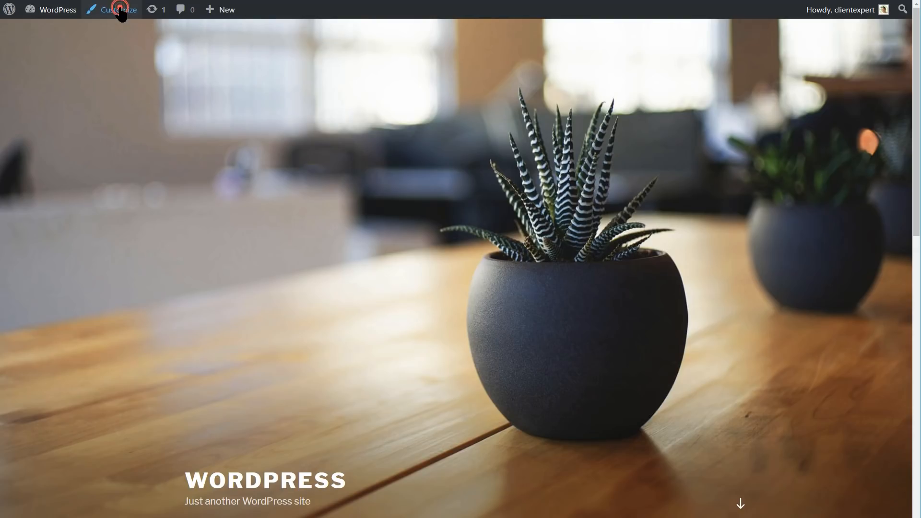
click(117, 9)
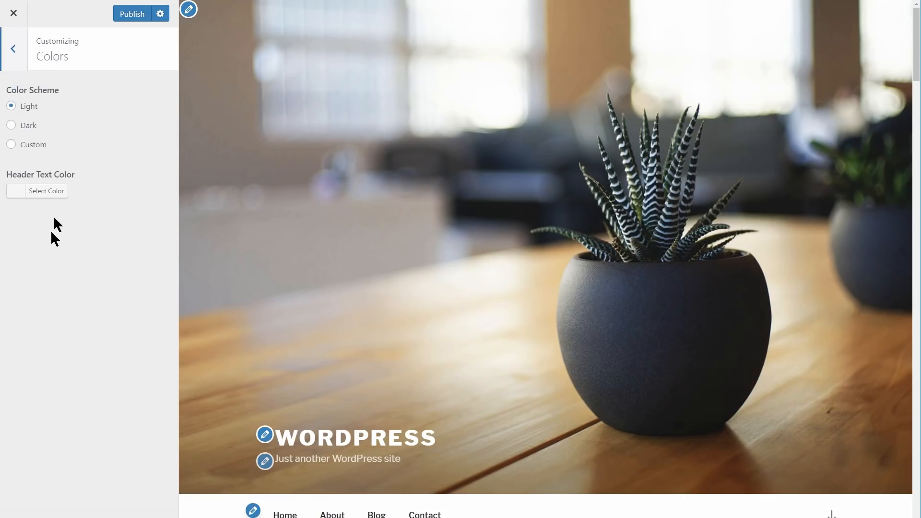
click(46, 191)
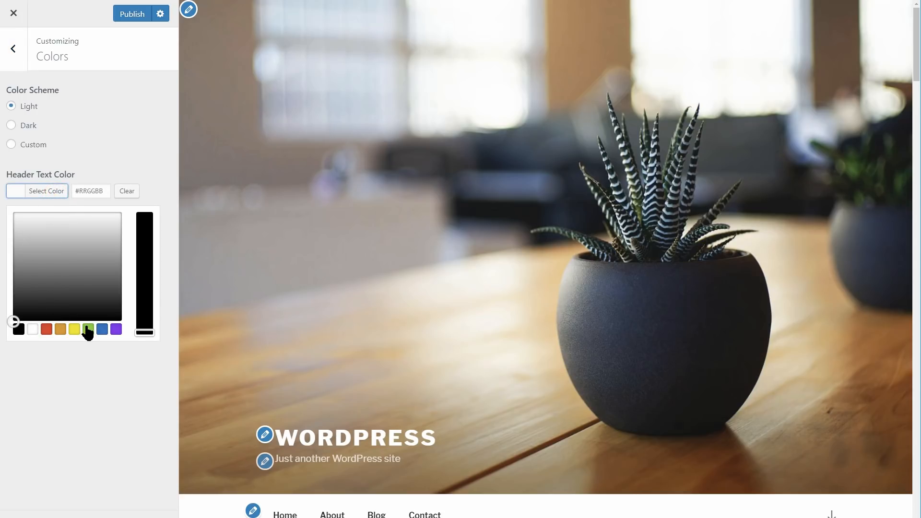
click(87, 330)
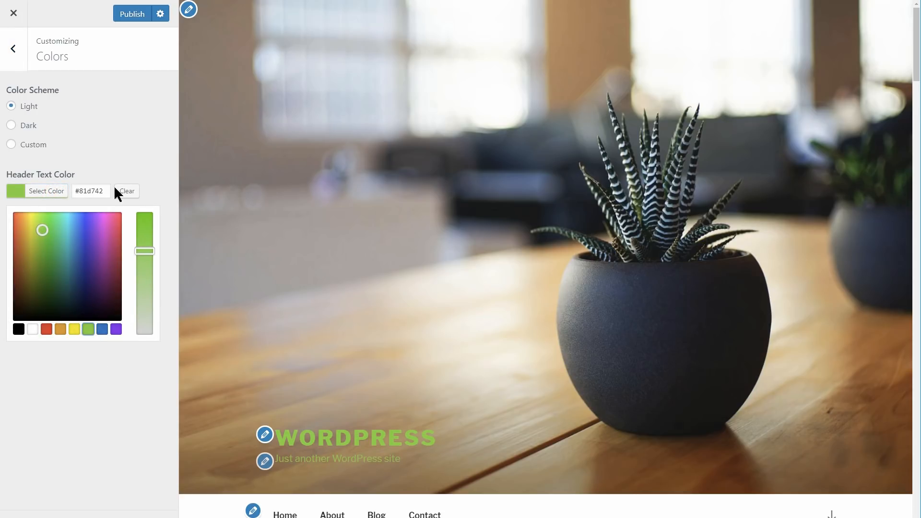
click(12, 48)
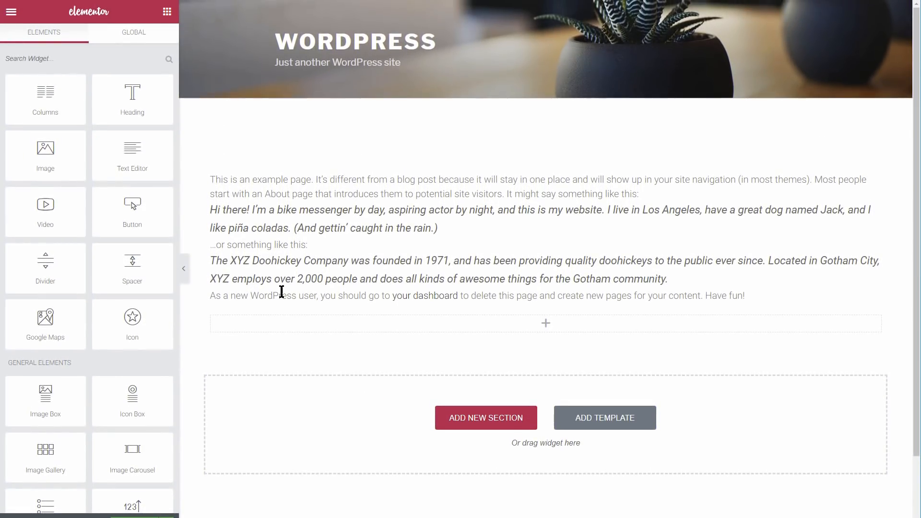
Arrange the Elementor editor view with the widget panel beside the About page canvas.
drag(133, 99, 482, 335)
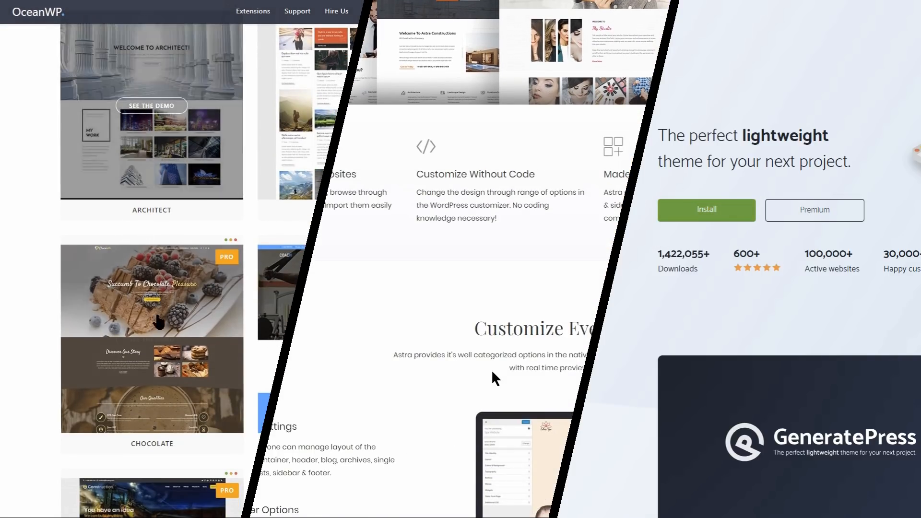
Search Just Free Themes for 'oceanwp' and launch OceanWP's live demo.
scroll(down, 3)
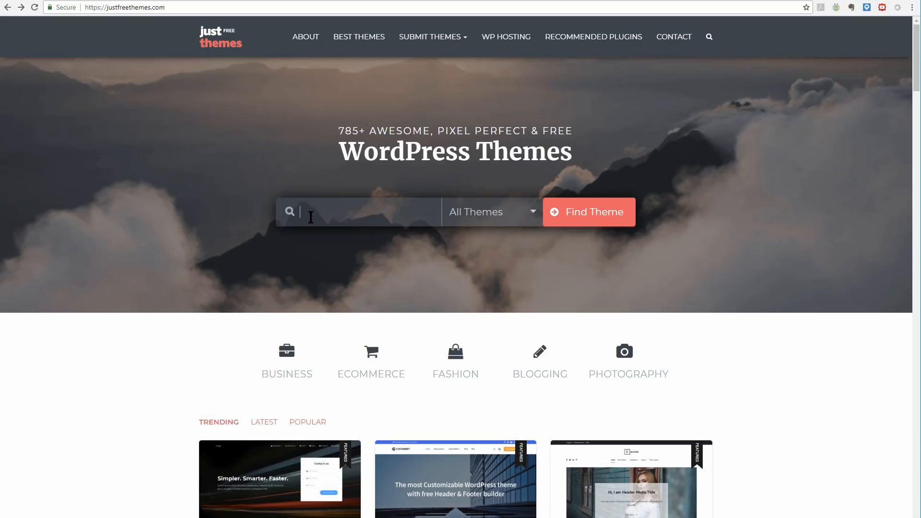
text(ocean)
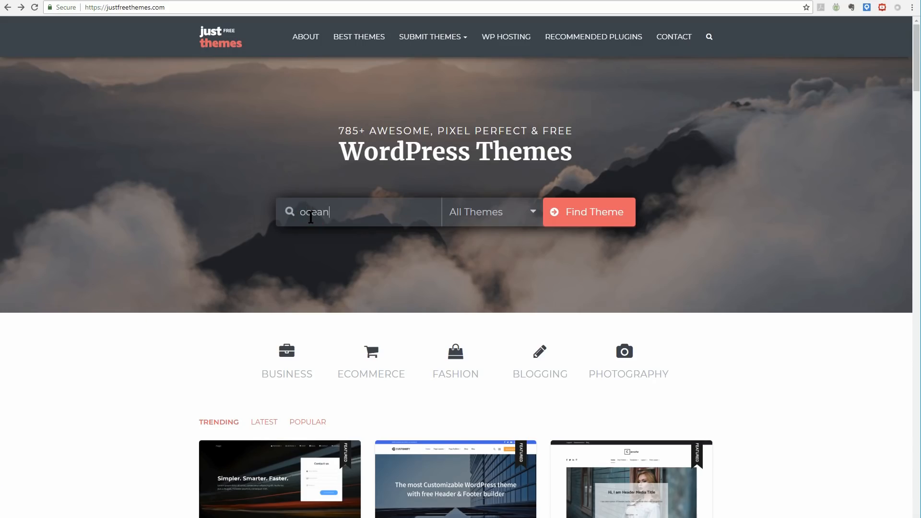
text(wp)
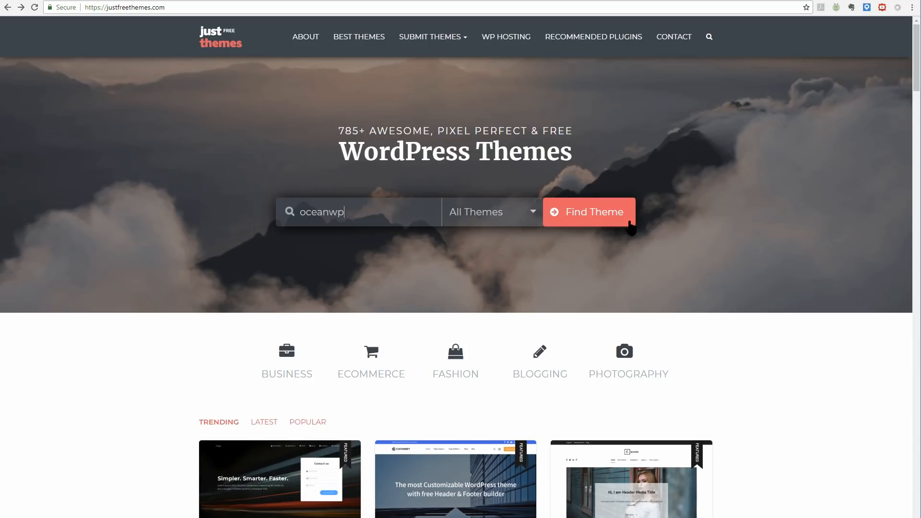
click(589, 212)
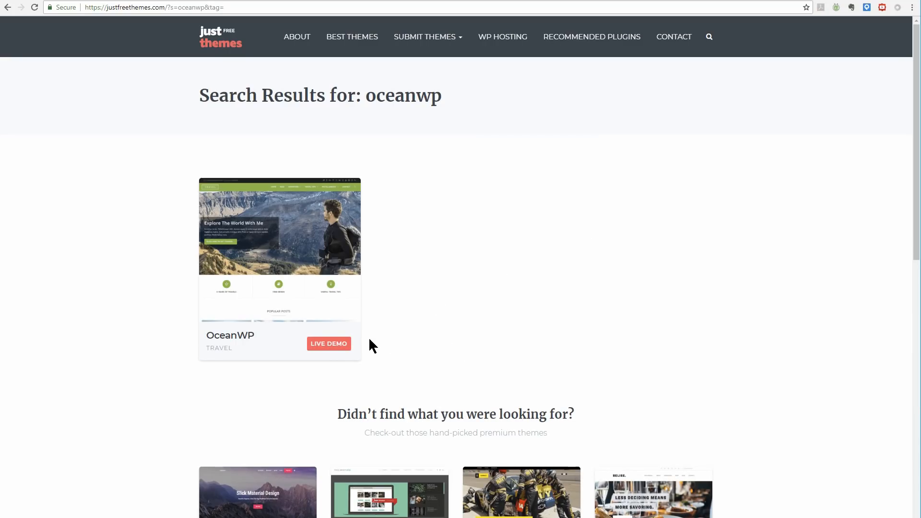
click(328, 343)
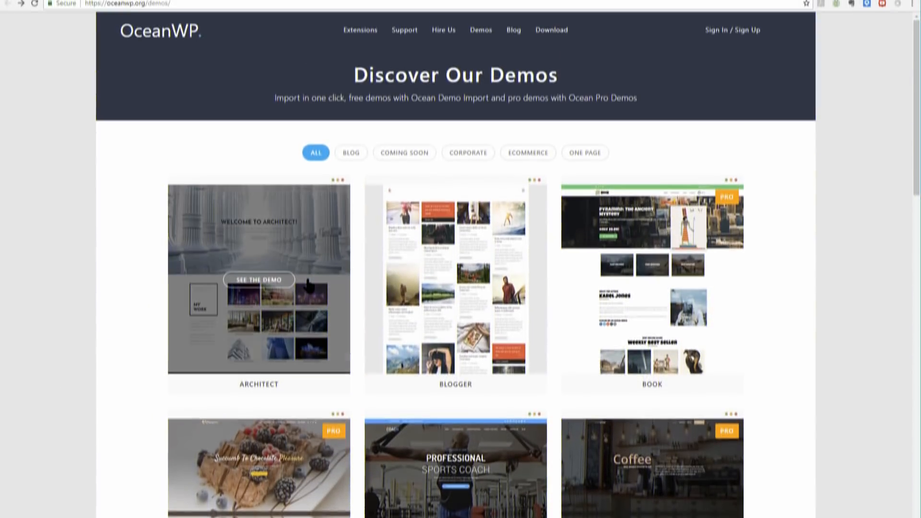
Browse the OceanWP demo gallery and enter the Flowers demo site.
scroll(down, 3)
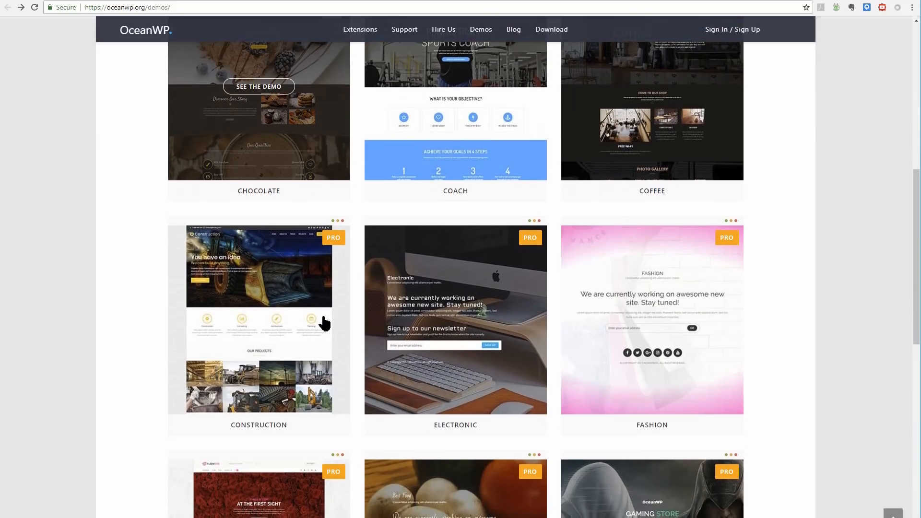
scroll(down, 3)
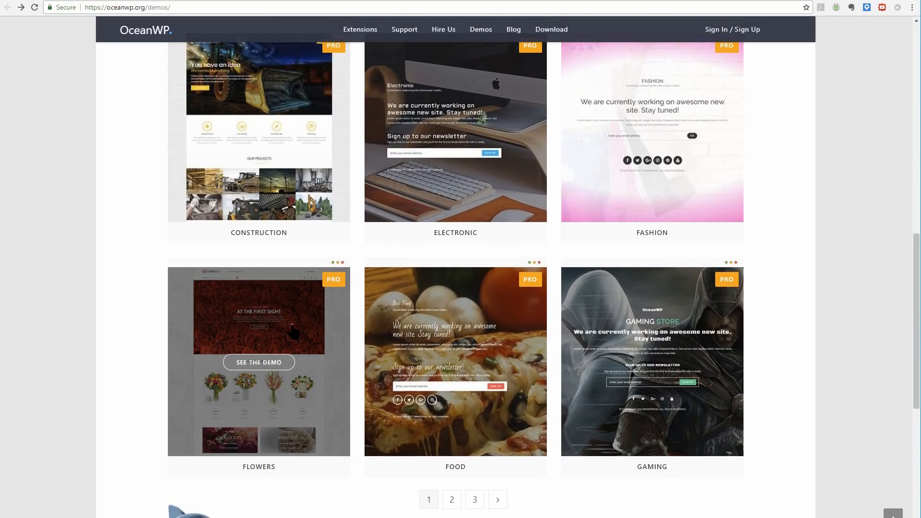
click(259, 362)
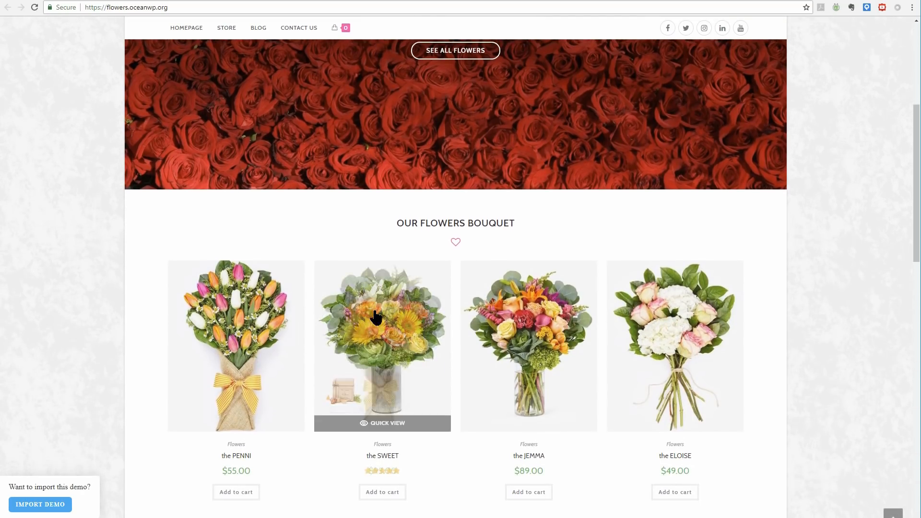
scroll(down, 3)
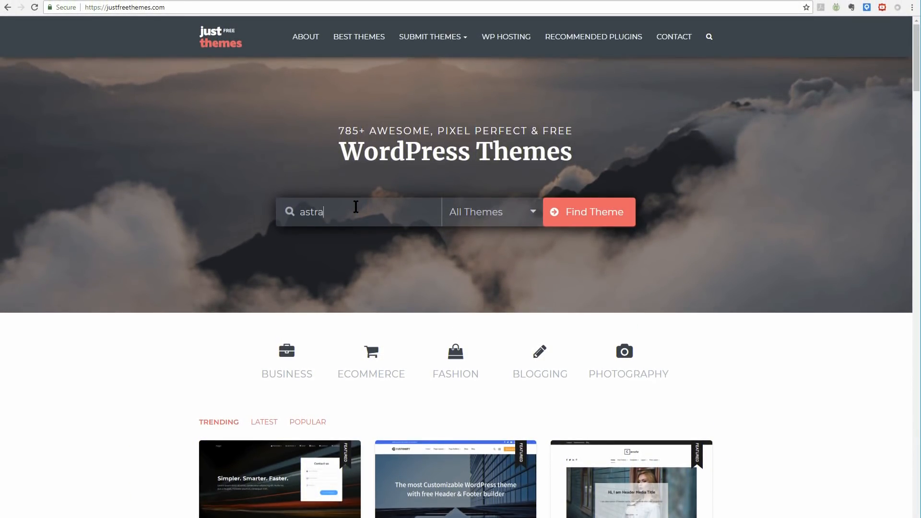
Run the 'astra' search, launch Astra's live demo and scroll through its preview.
click(588, 212)
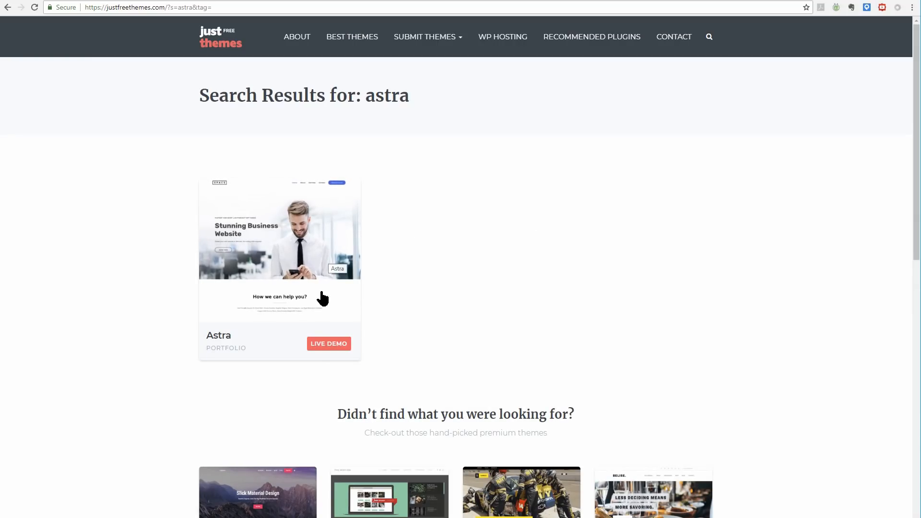
click(328, 344)
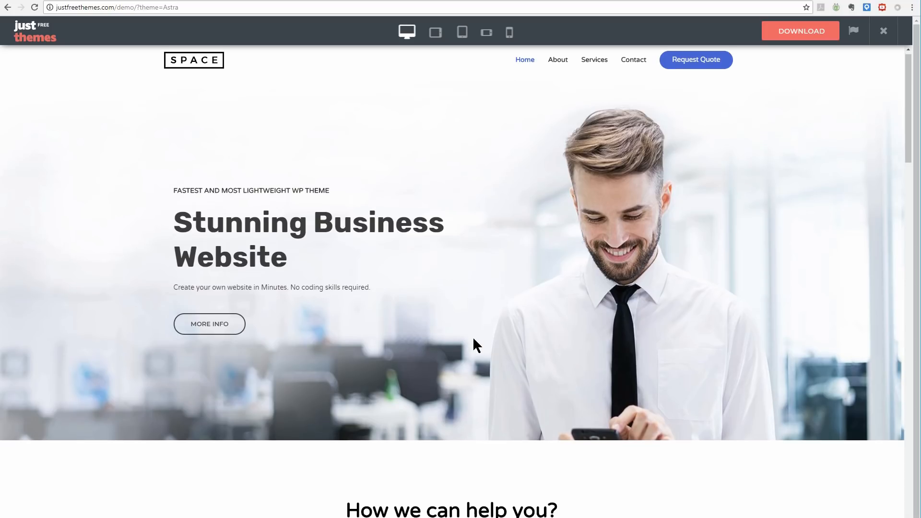
scroll(down, 3)
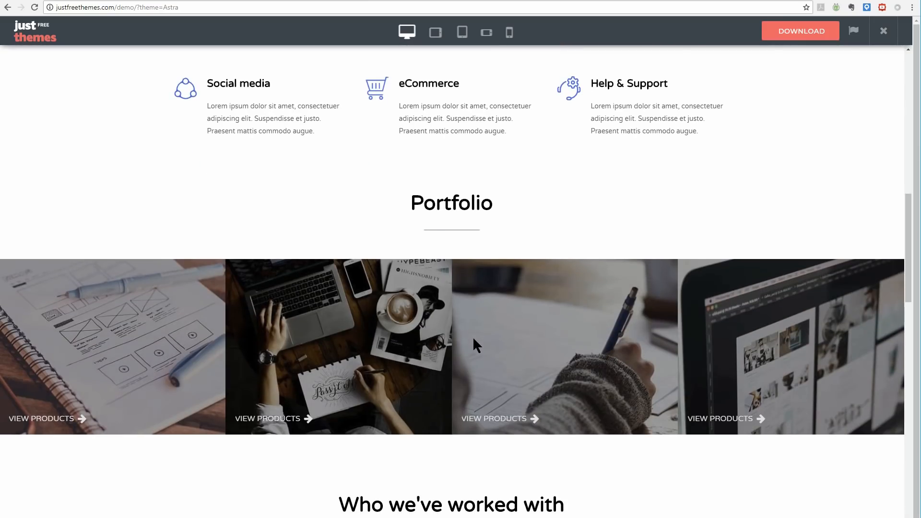
scroll(down, 3)
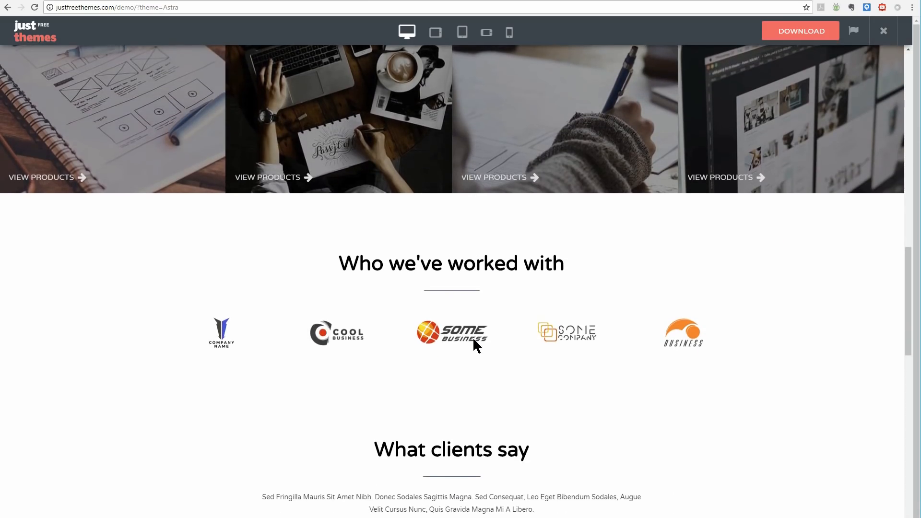
scroll(down, 3)
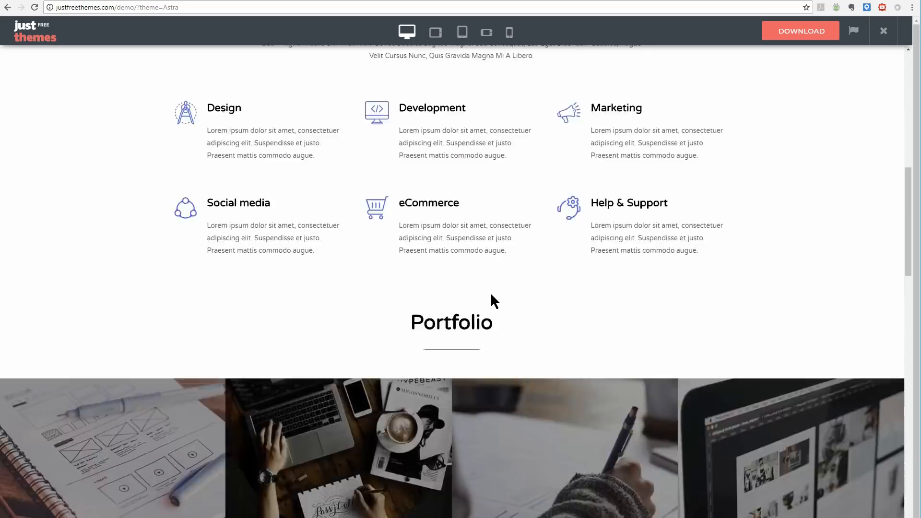
scroll(up, 3)
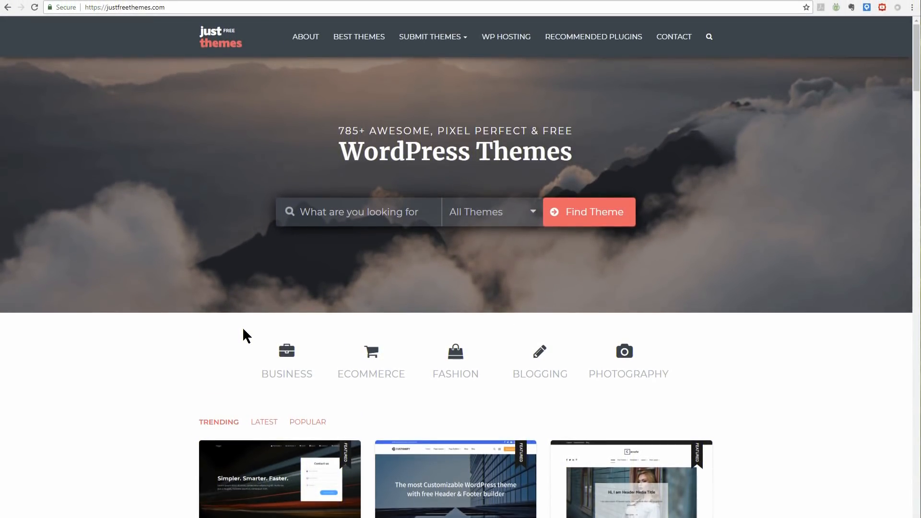
Search for 'generatepress' and launch the GeneratePress live demo.
click(358, 211)
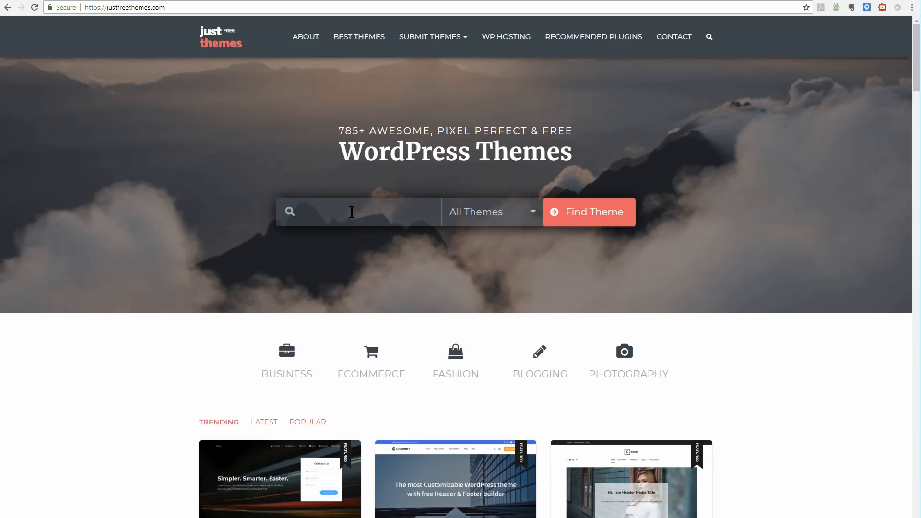
text(generatepress)
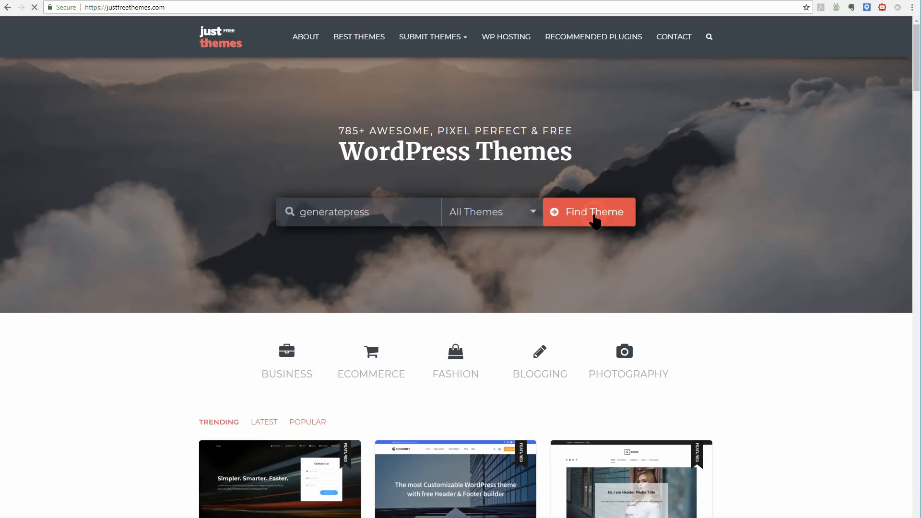
click(588, 212)
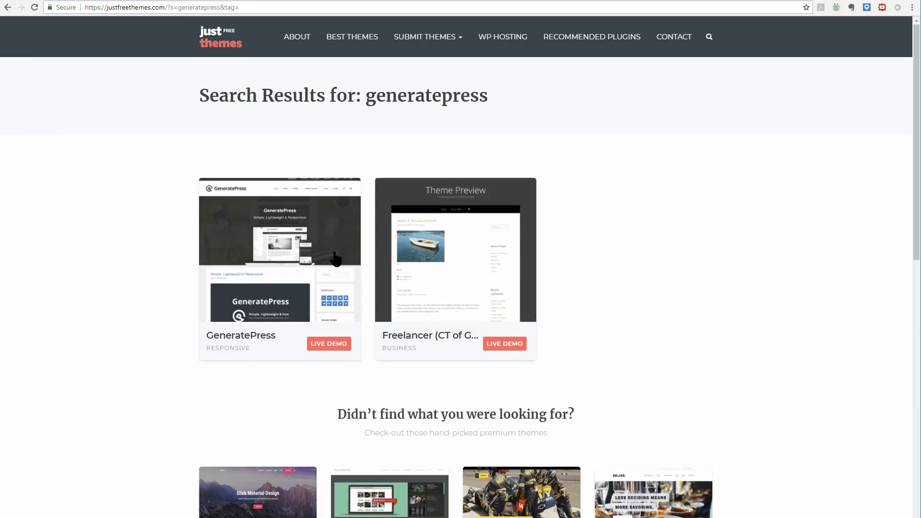
click(328, 343)
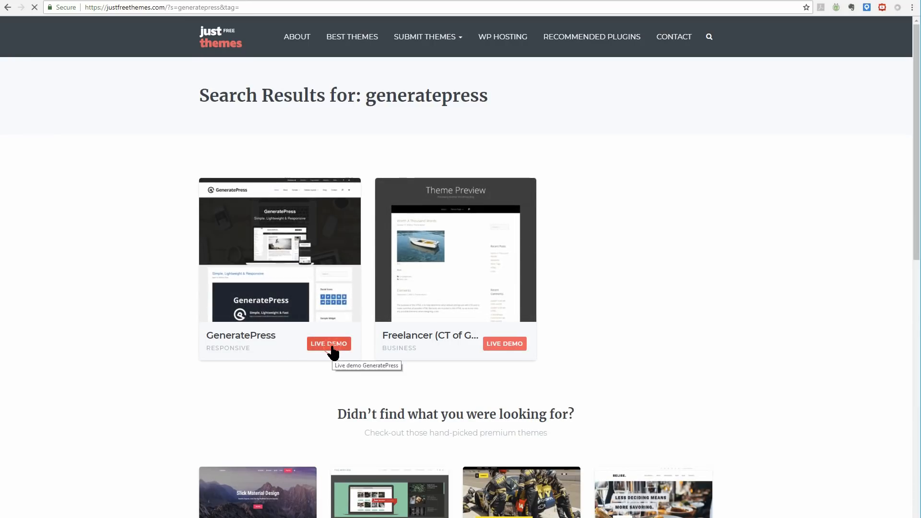
click(328, 344)
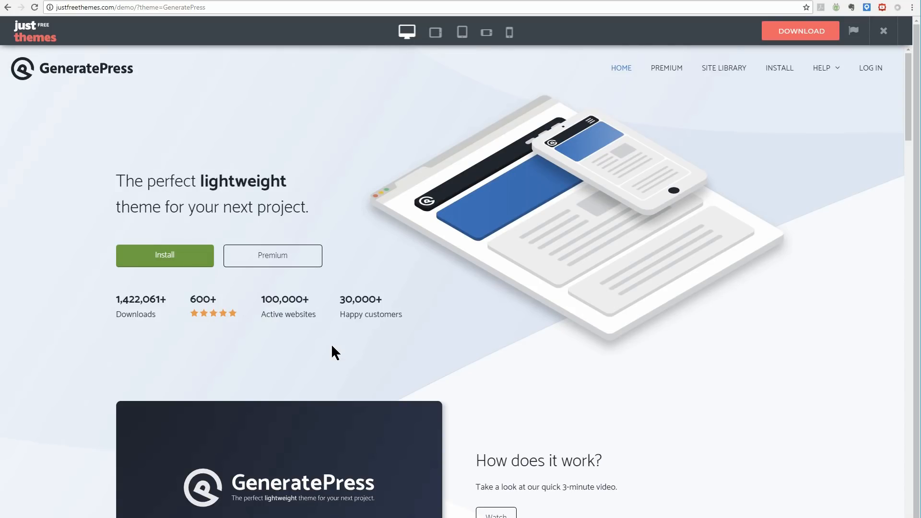
mouse_move(492, 370)
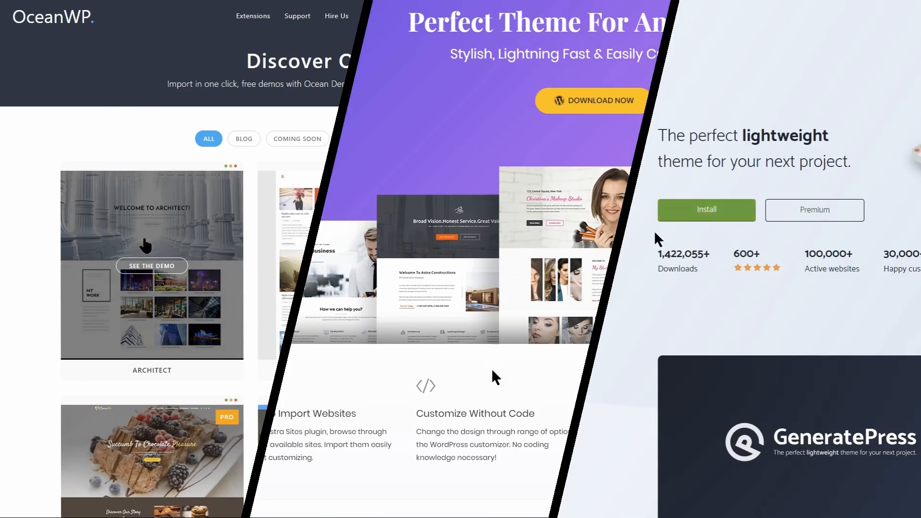
Scroll the side-by-side OceanWP, Astra and GeneratePress sites to compare them.
scroll(down, 3)
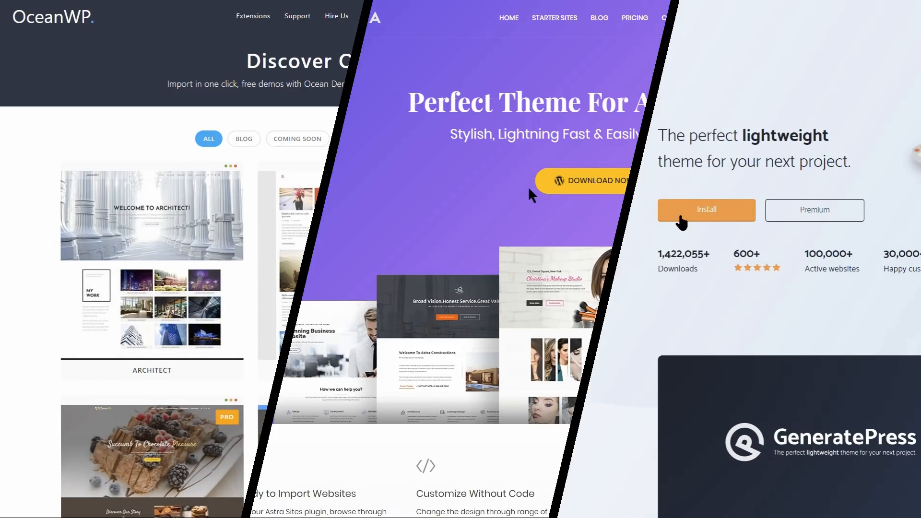
mouse_move(253, 16)
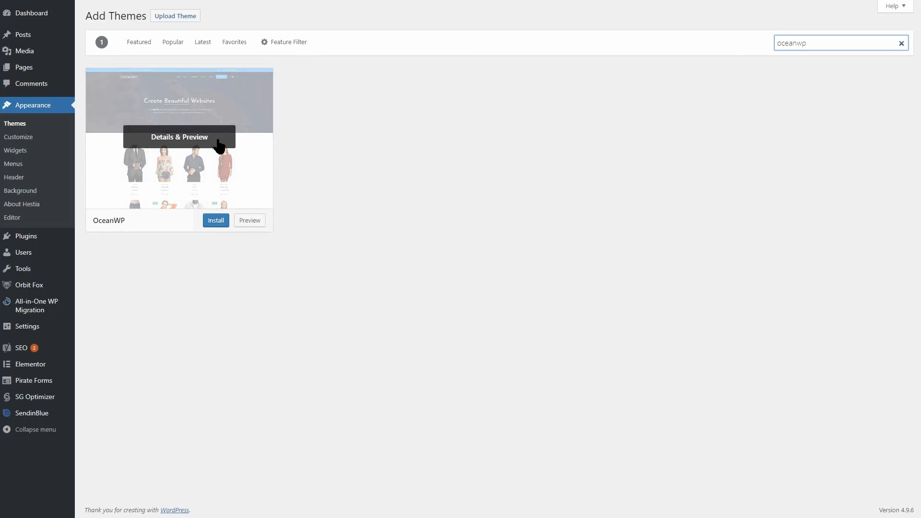
Install and activate OceanWP, then install its Ocean Demo Import and Ocean Extra plugins.
click(216, 221)
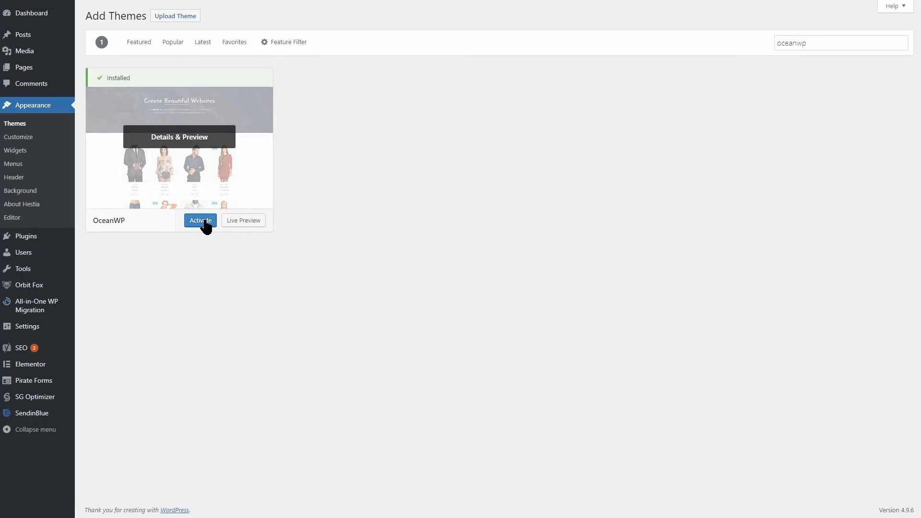
click(200, 221)
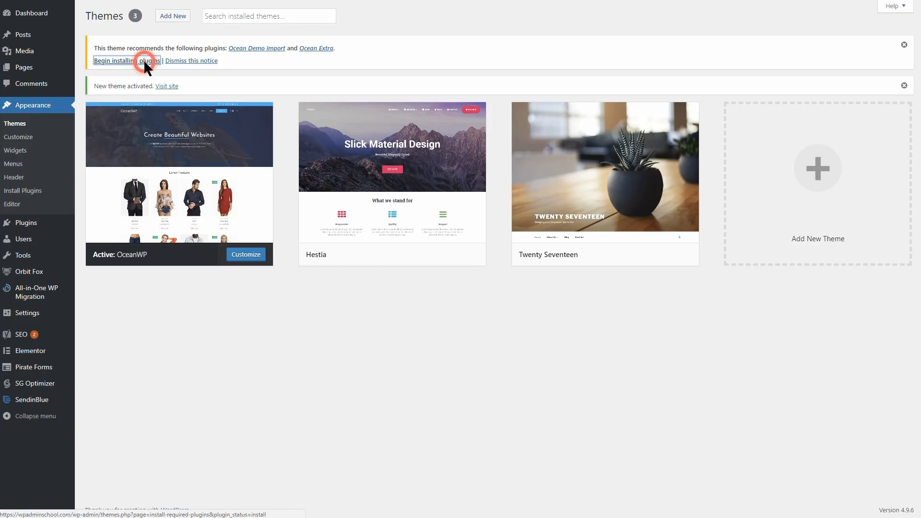
click(124, 61)
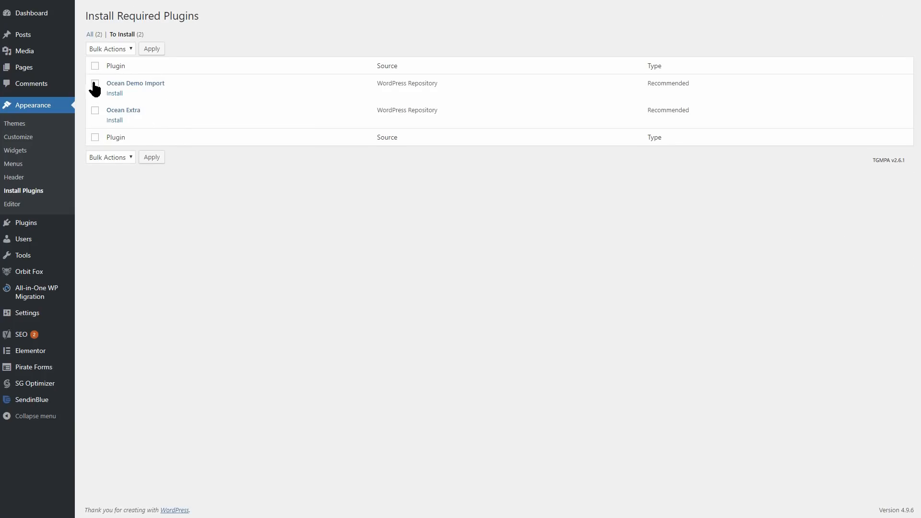
click(109, 48)
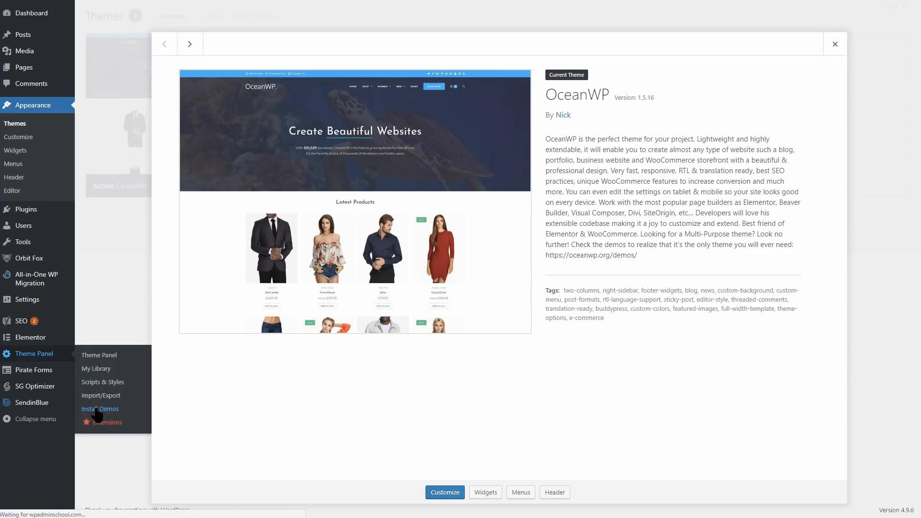
Pick the Store demo from OceanWP's gallery and install it with all import boxes ticked.
click(100, 409)
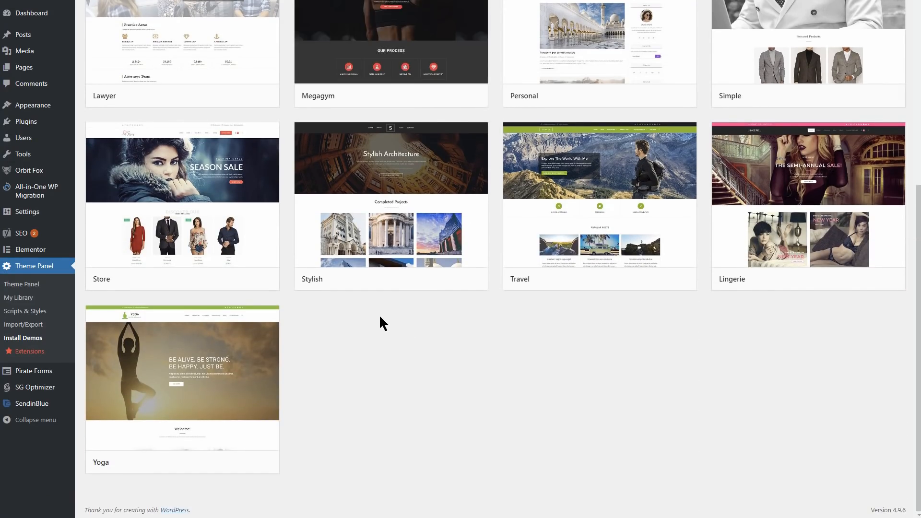
mouse_move(205, 242)
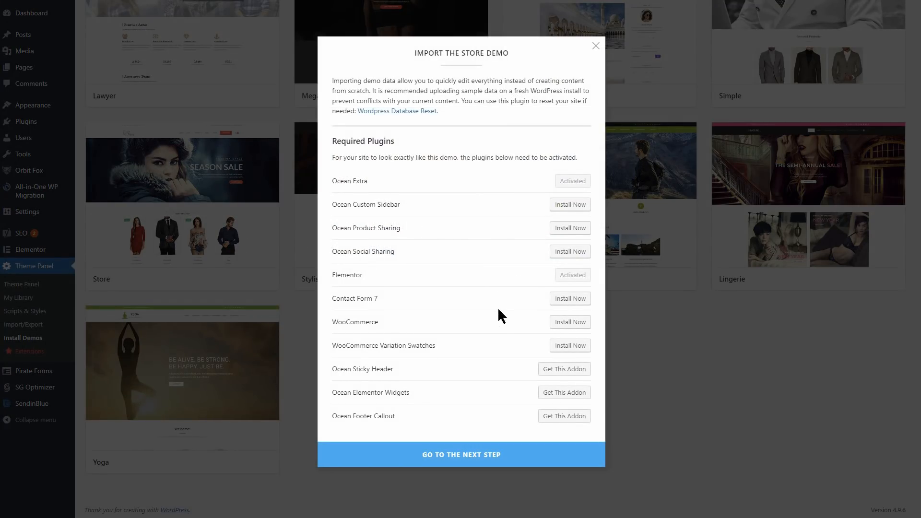
click(462, 454)
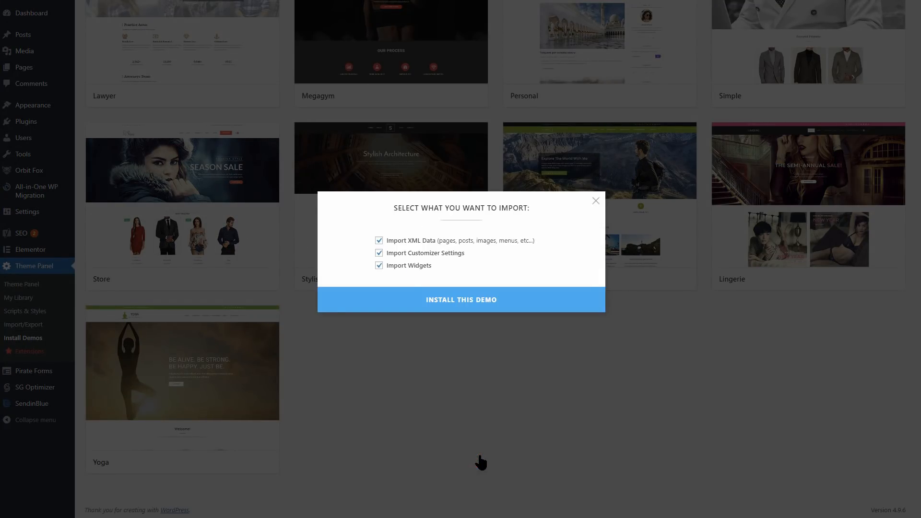
click(461, 299)
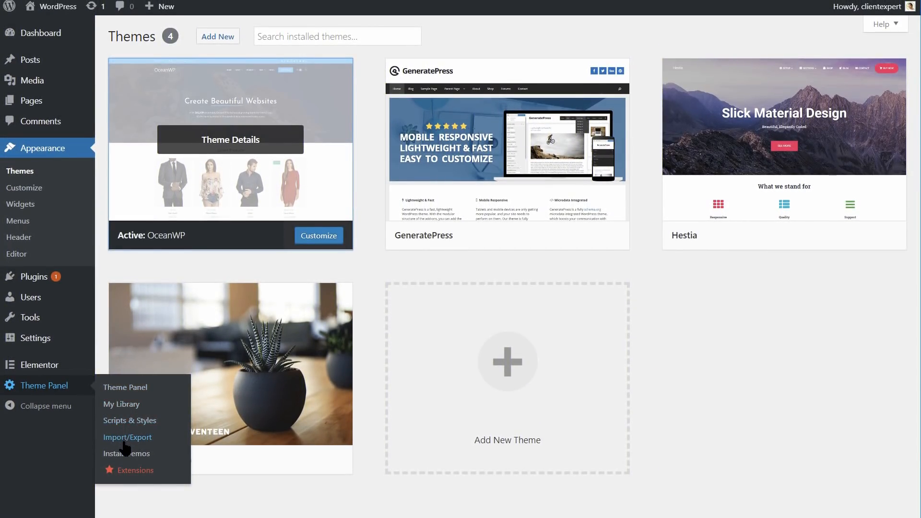
click(136, 470)
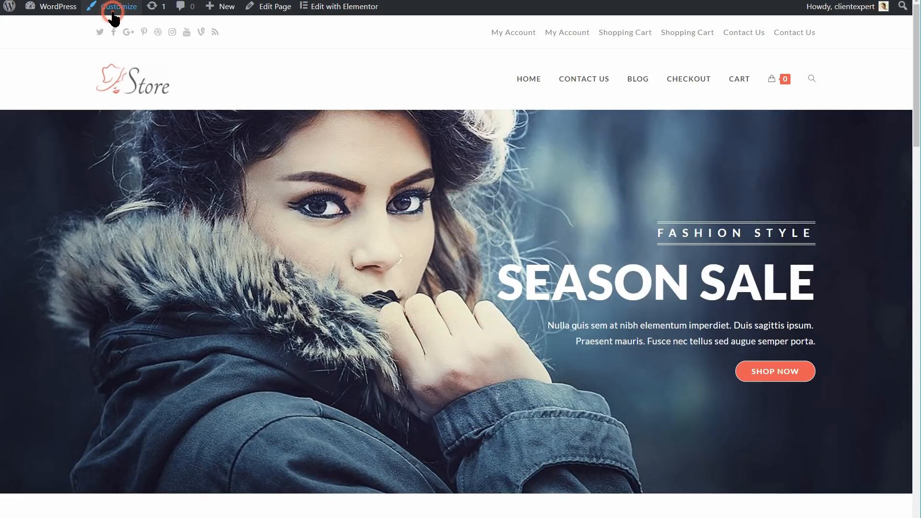
Browse Site Identity and other Customizer sections of the Store site, then go to Themes.
click(117, 7)
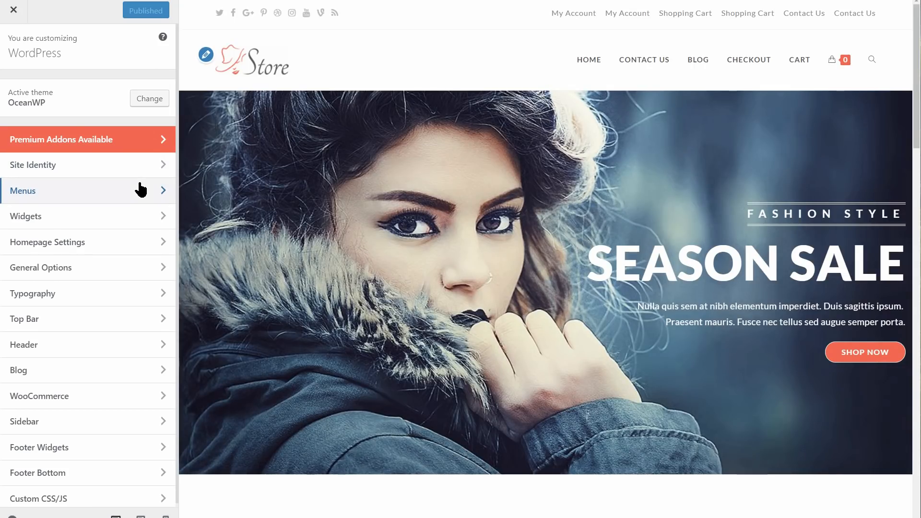
click(32, 165)
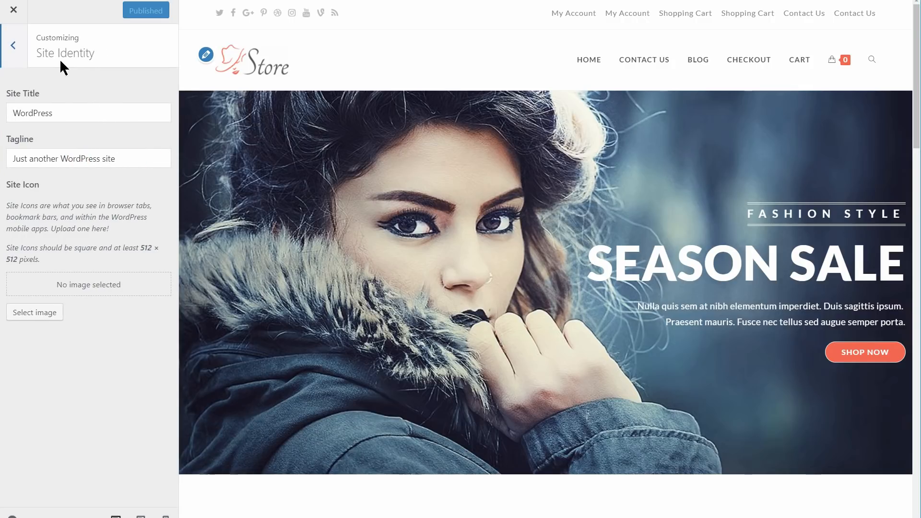
click(12, 45)
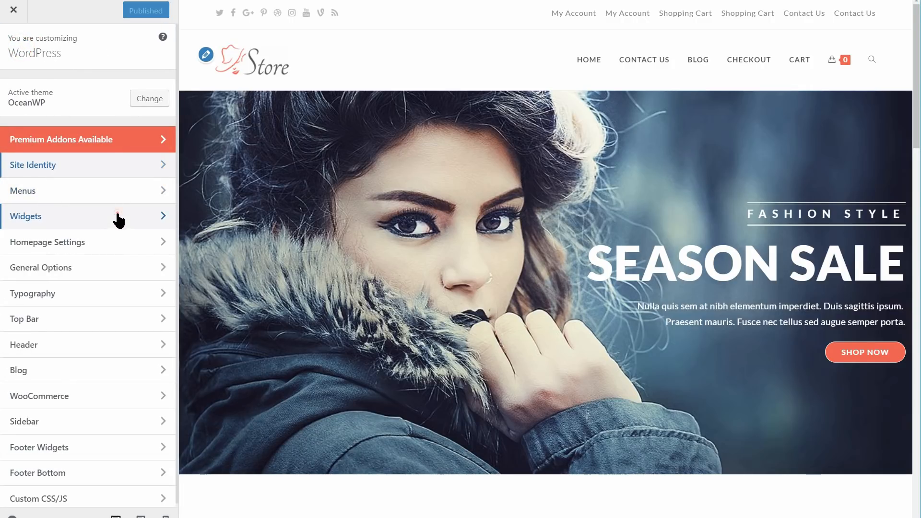
mouse_move(112, 238)
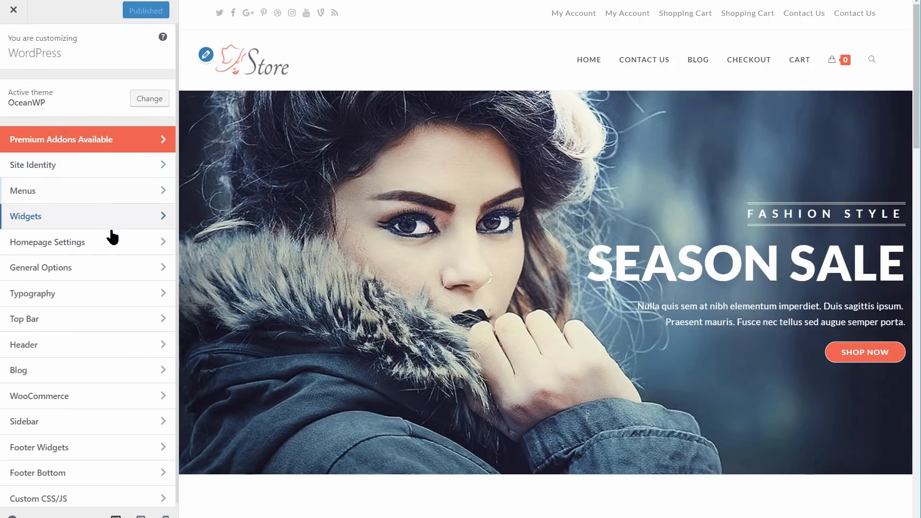
click(40, 268)
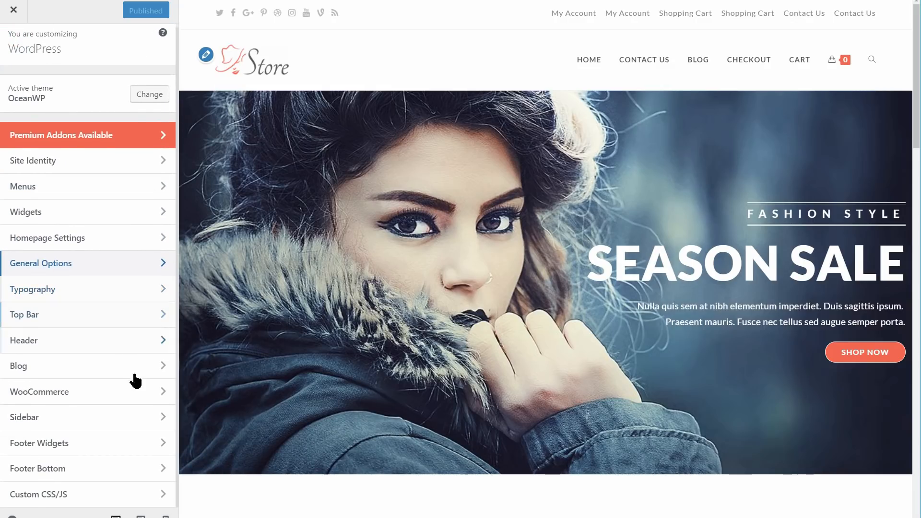
click(40, 392)
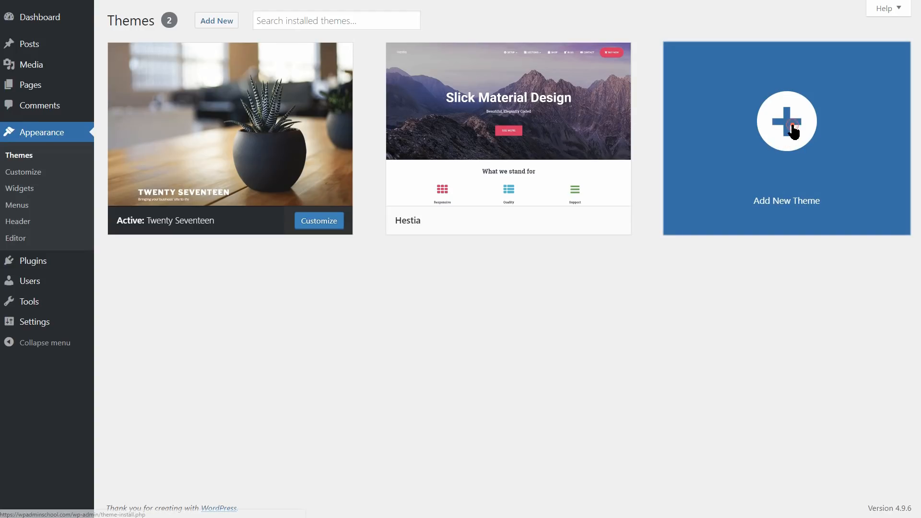
Search the theme directory for 'ASTRA' and install the Astra theme.
click(786, 122)
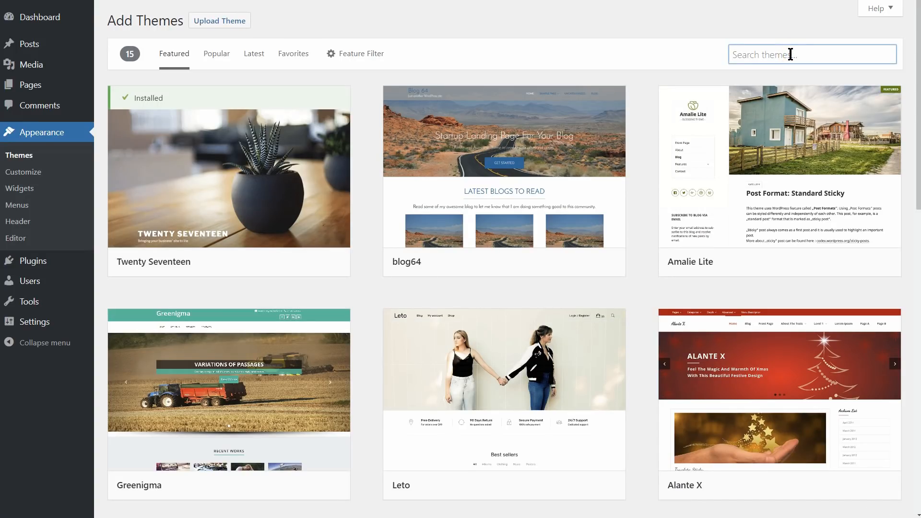
text(ASTRA)
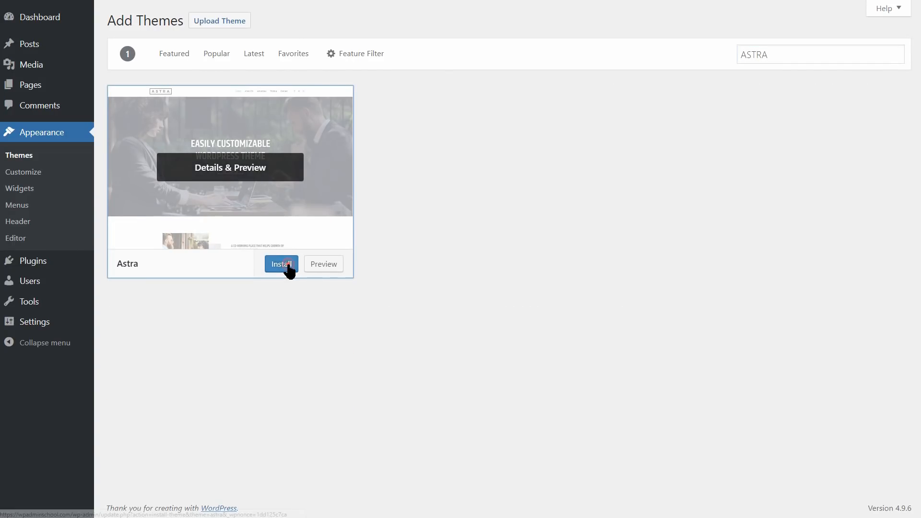
click(281, 264)
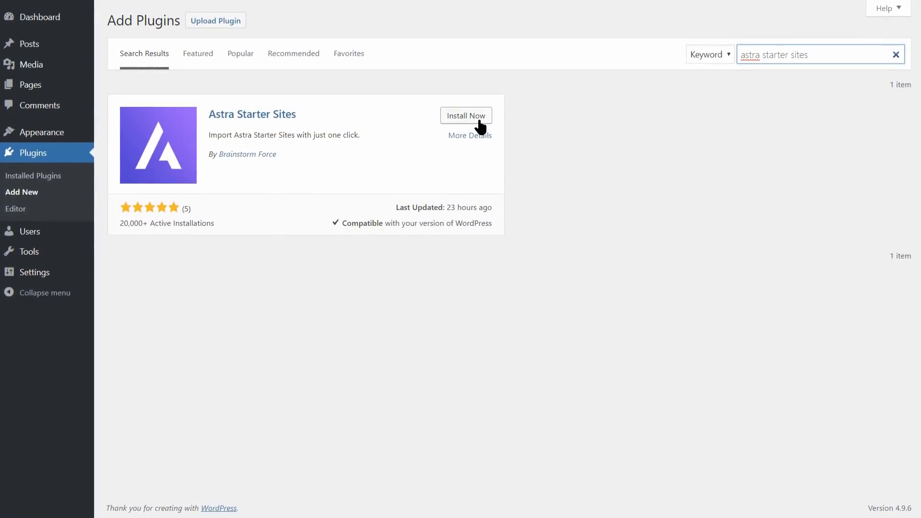
Install the Astra Starter Sites plugin from the search results and activate it.
click(467, 115)
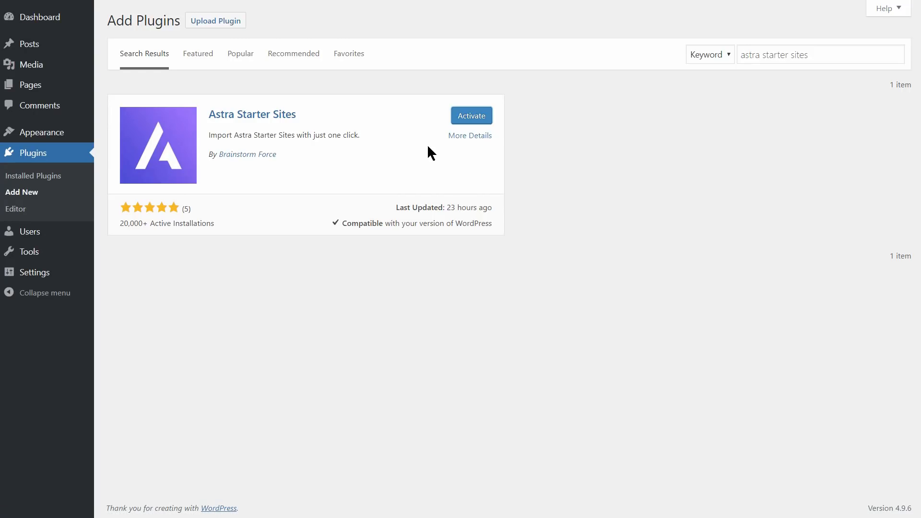
click(470, 115)
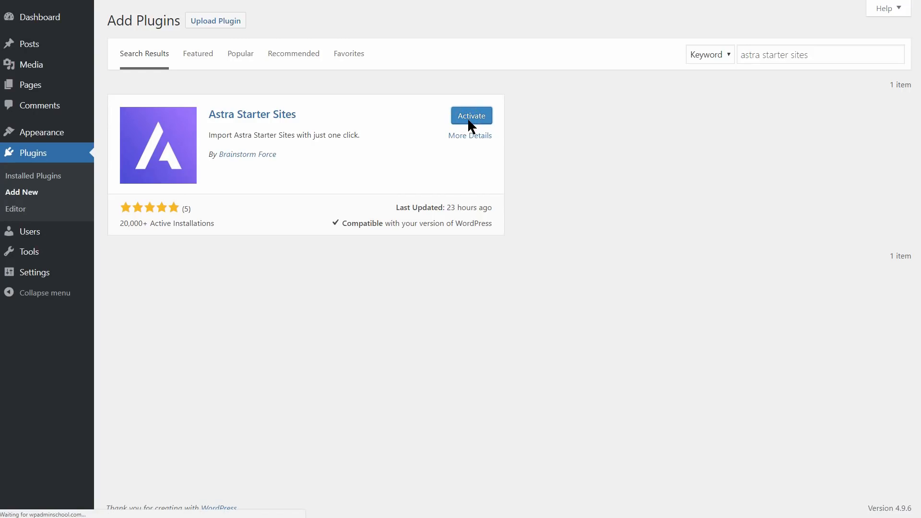
click(470, 115)
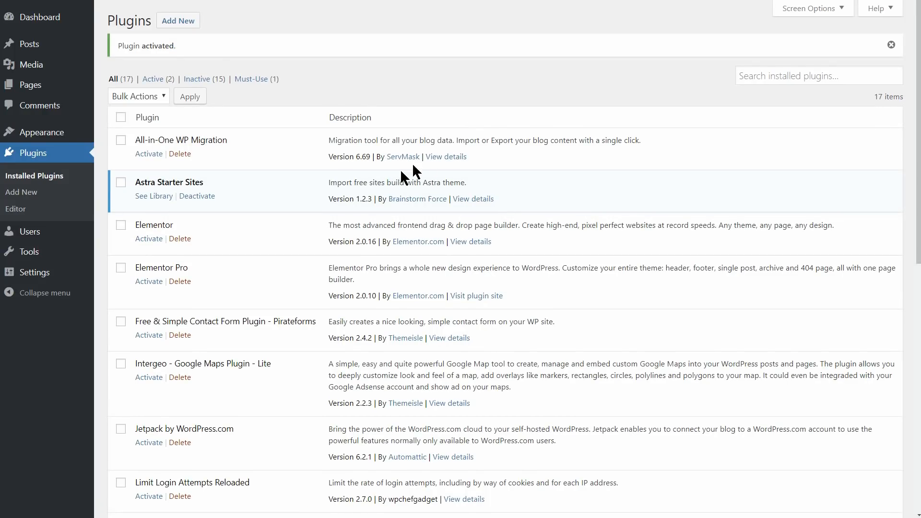
mouse_move(192, 230)
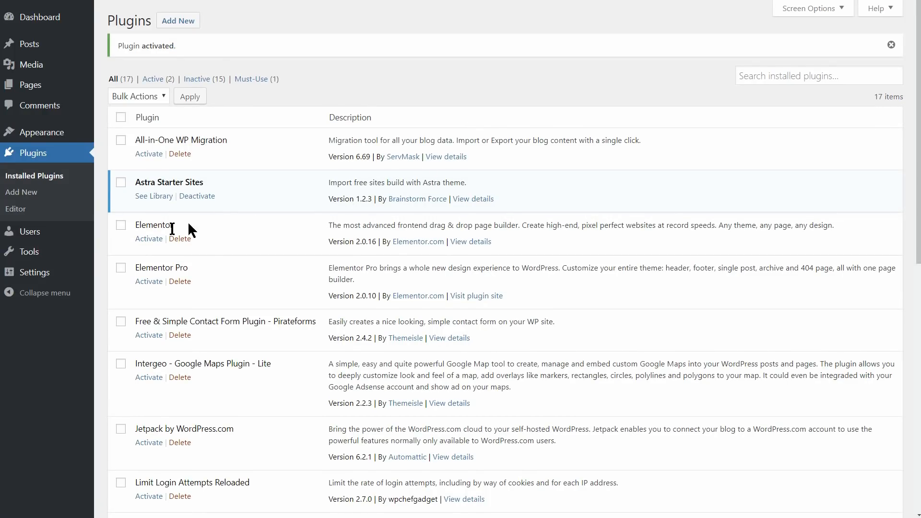
mouse_move(27, 251)
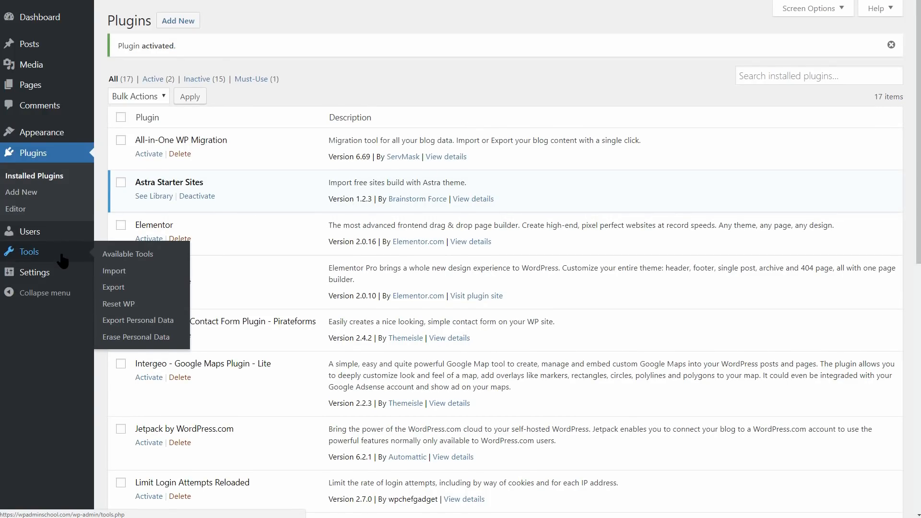
mouse_move(40, 132)
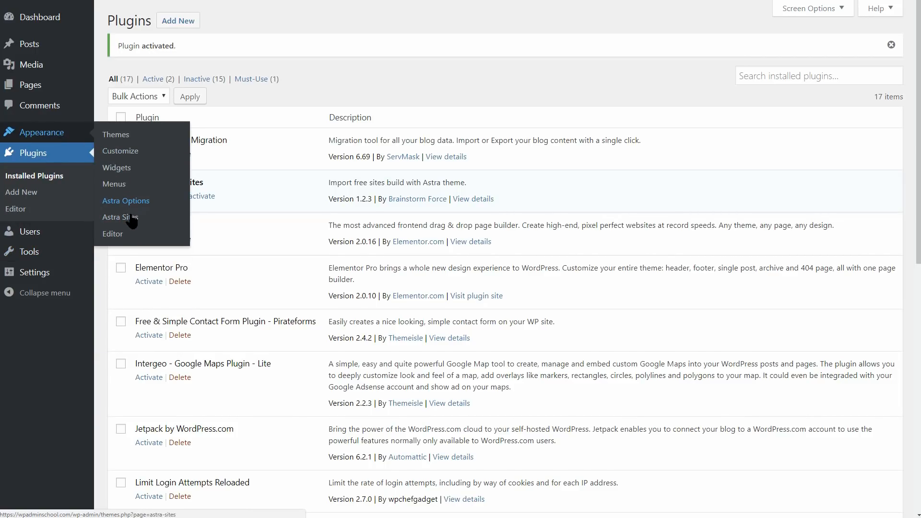
Preview the Product Landing Page starter site in the Astra Sites library and import it.
click(121, 217)
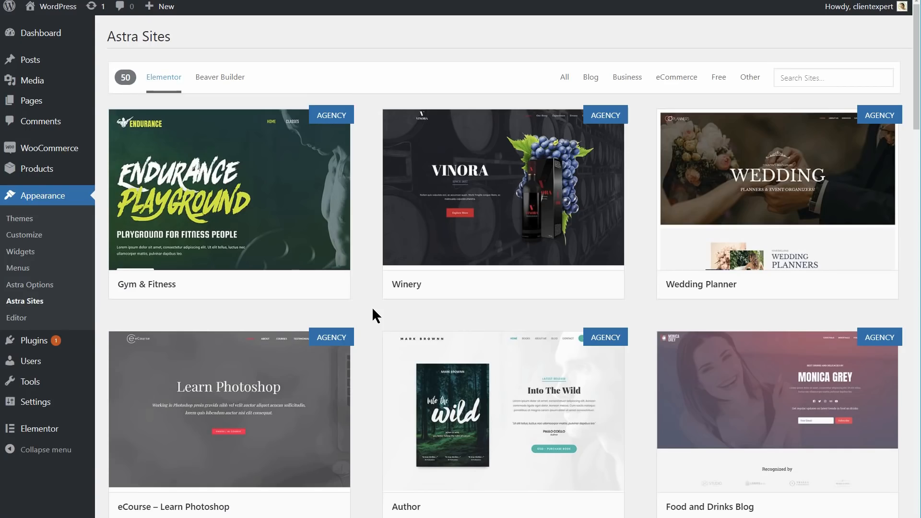
scroll(down, 3)
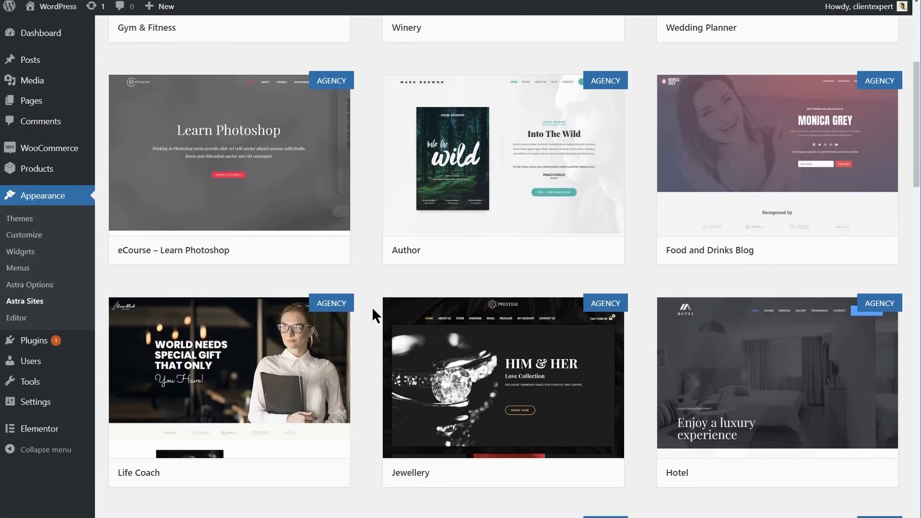
scroll(down, 3)
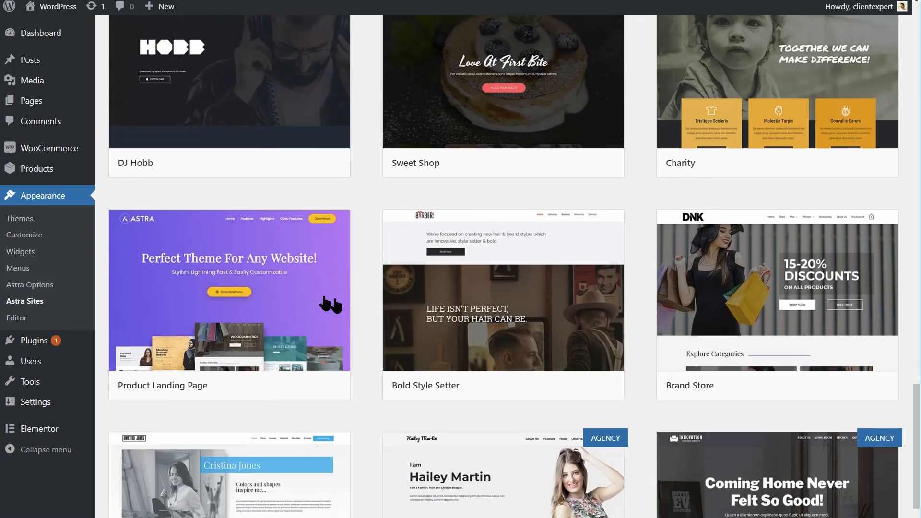
mouse_move(247, 296)
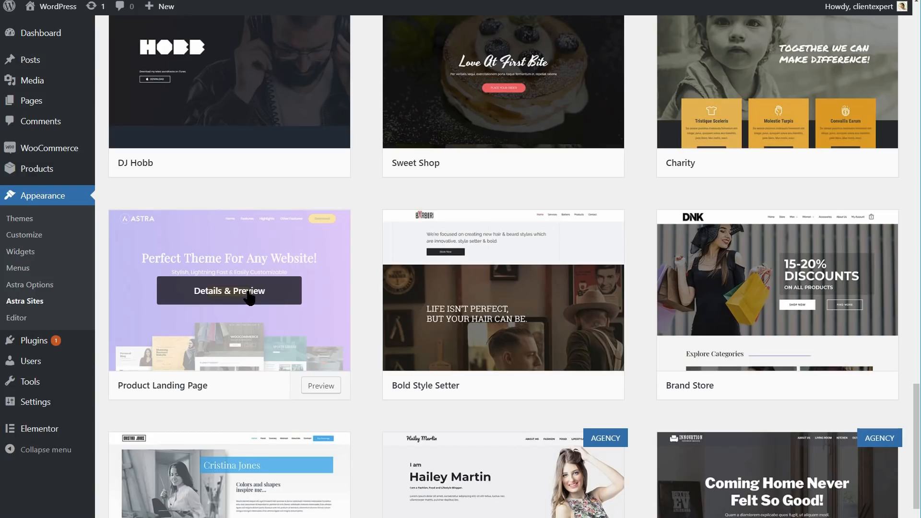
click(228, 291)
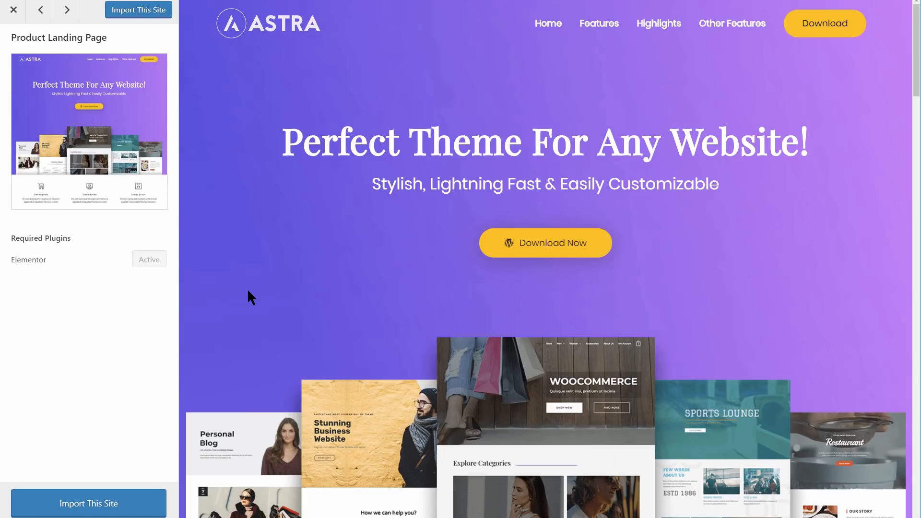
click(88, 504)
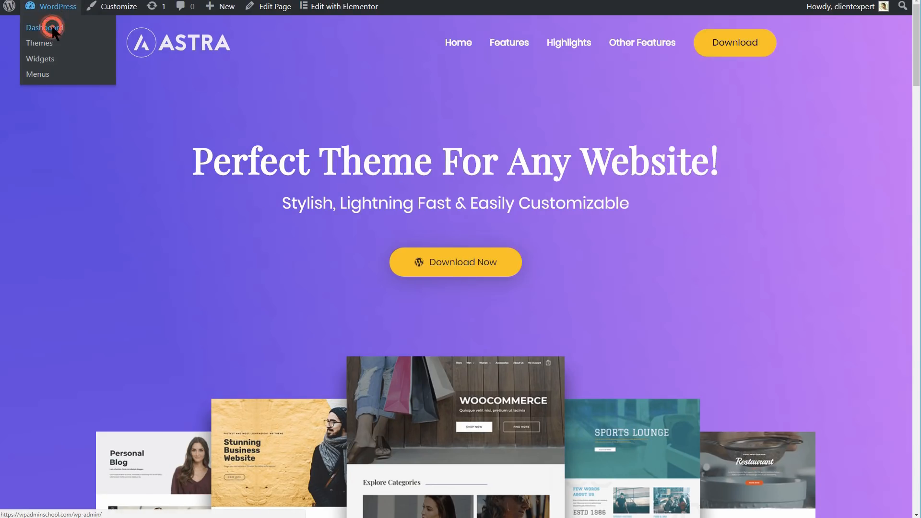
Go to Appearance > Astra Options and browse its customizer links and Astra Pro extras.
click(42, 27)
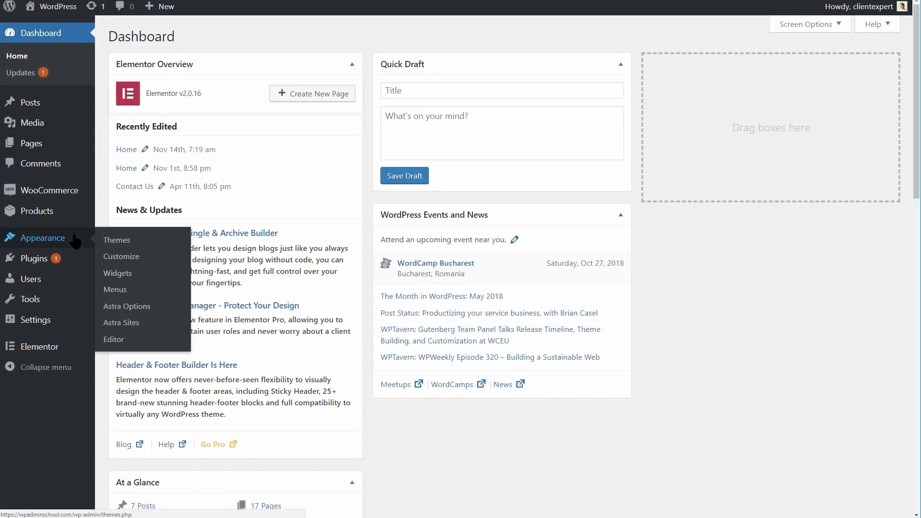
click(127, 306)
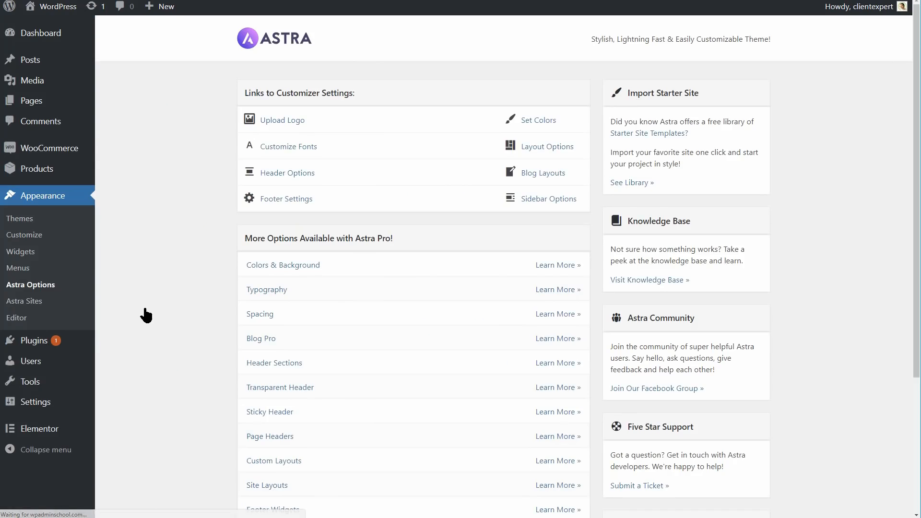
scroll(down, 3)
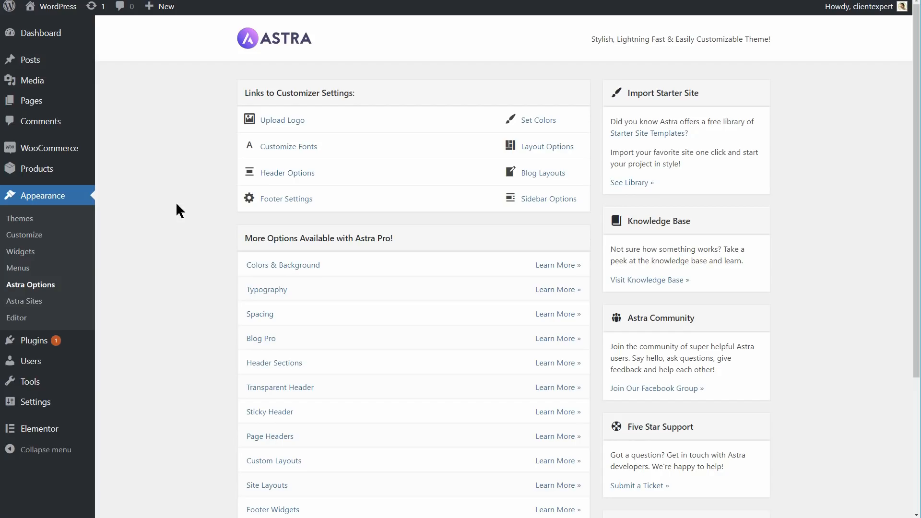
mouse_move(161, 84)
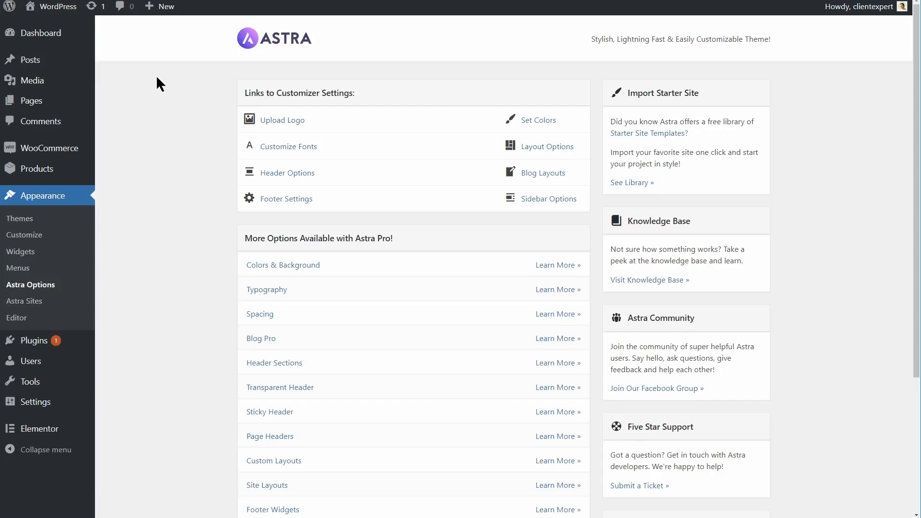
mouse_move(104, 208)
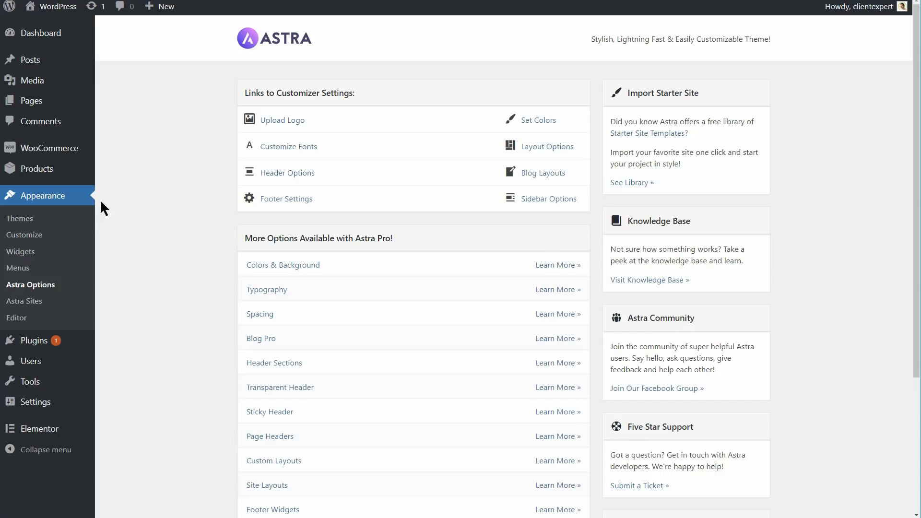
Browse Astra's customizer Site Identity and Layout sections, returning to the main panel each time.
click(25, 235)
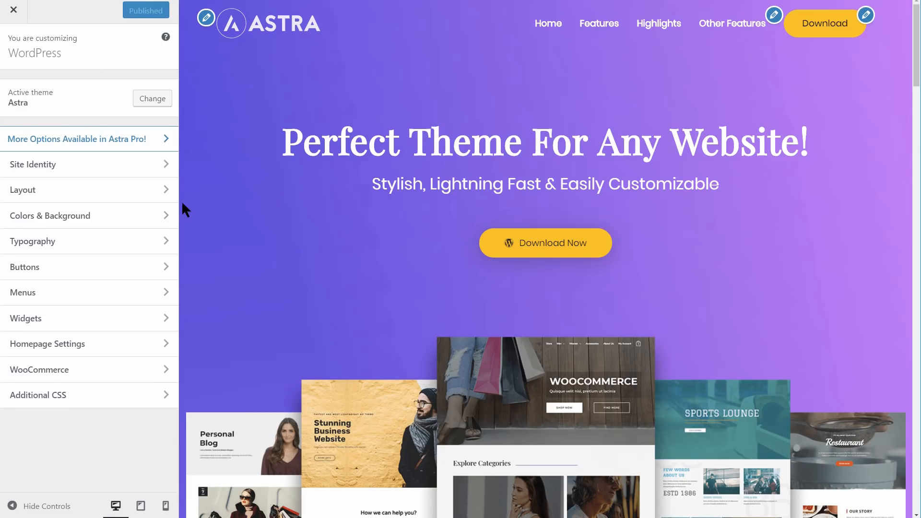
click(33, 164)
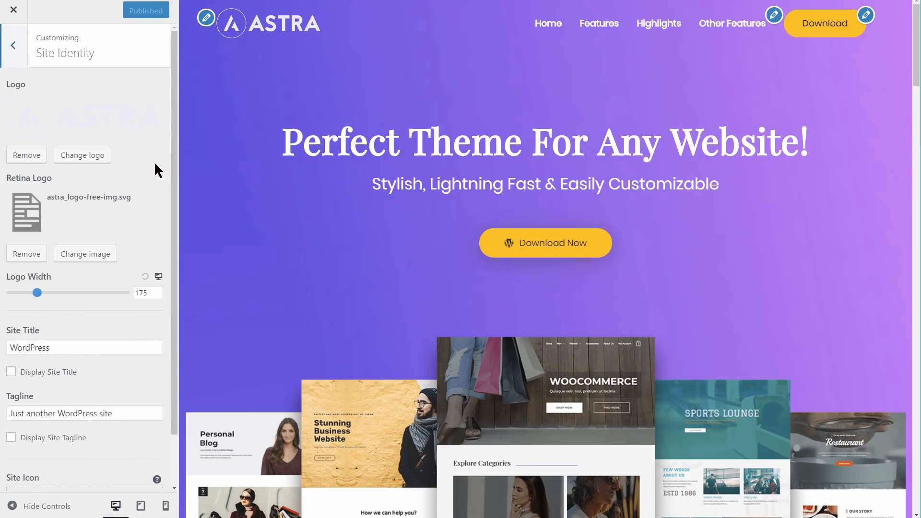
click(13, 45)
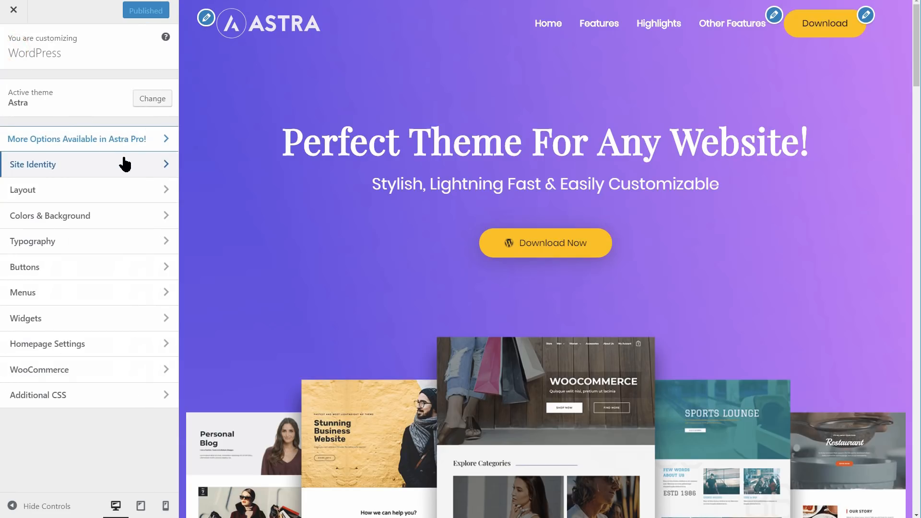
click(23, 190)
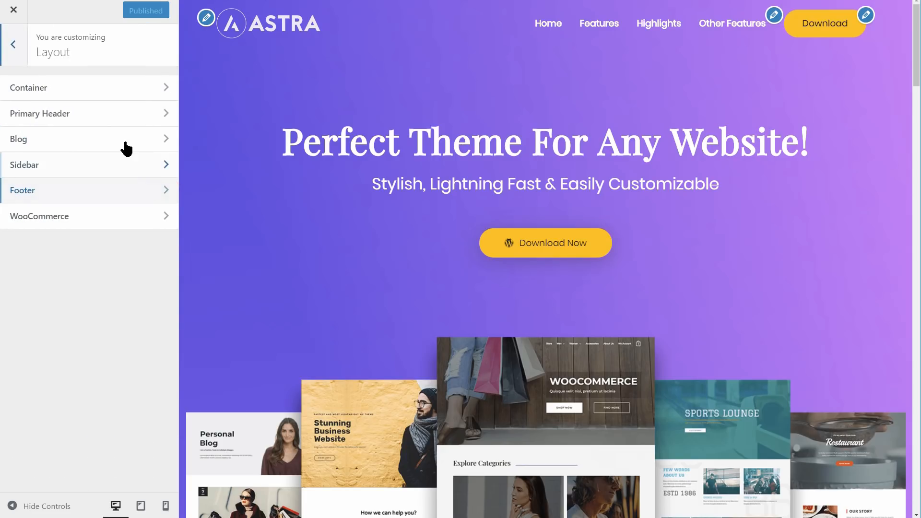
click(12, 45)
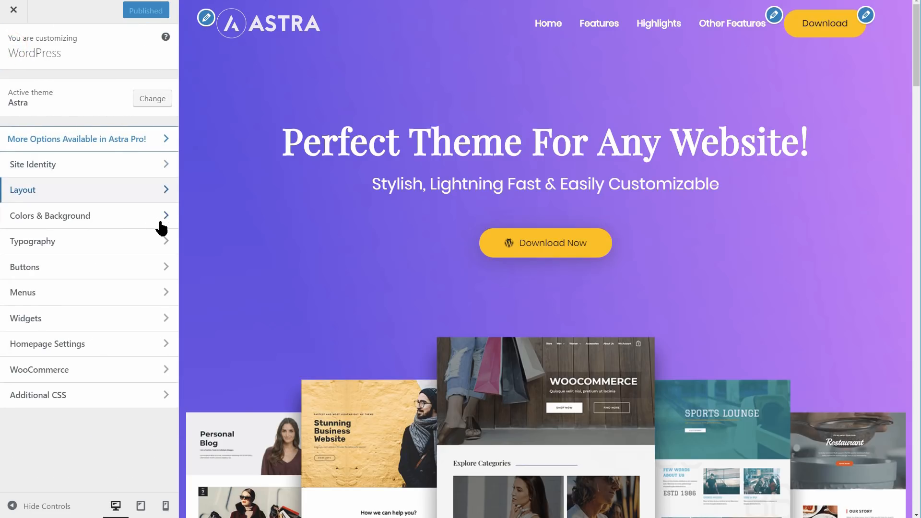
Review Colors & Background, then Typography down to the Base Typography font settings.
click(50, 216)
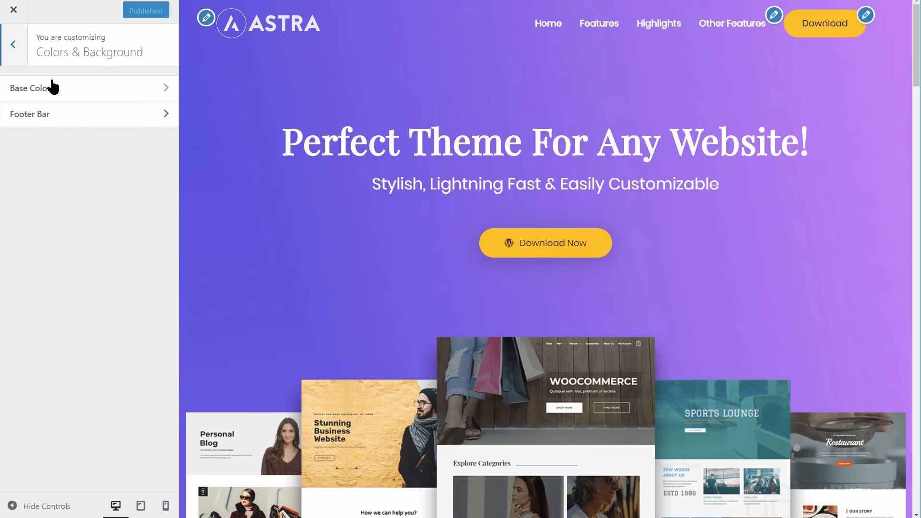
click(13, 45)
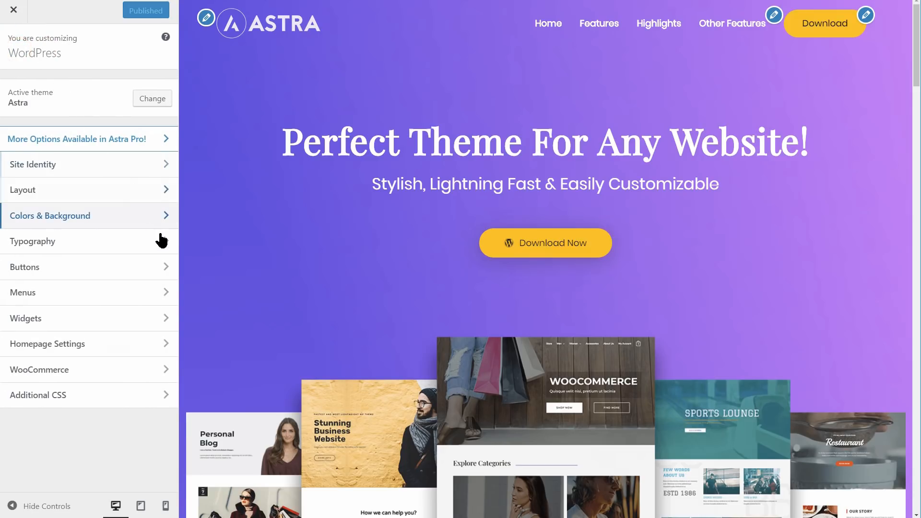
click(33, 241)
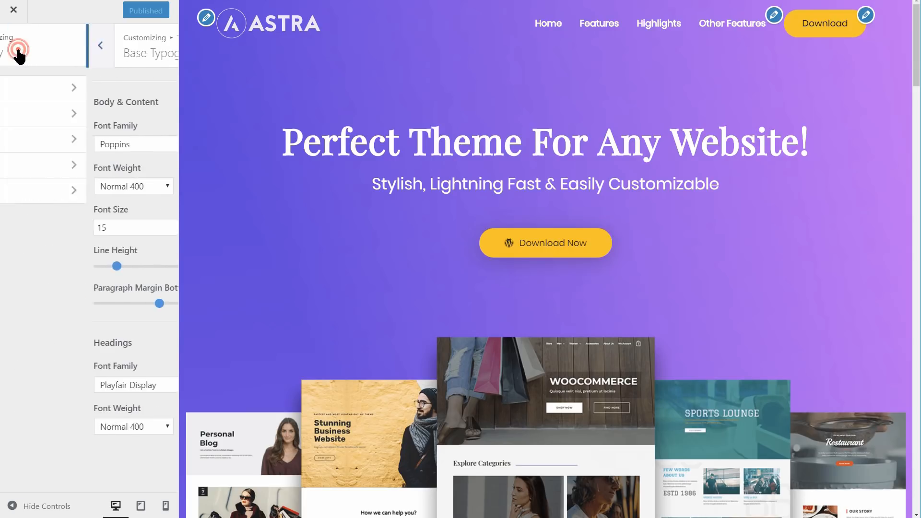
click(101, 45)
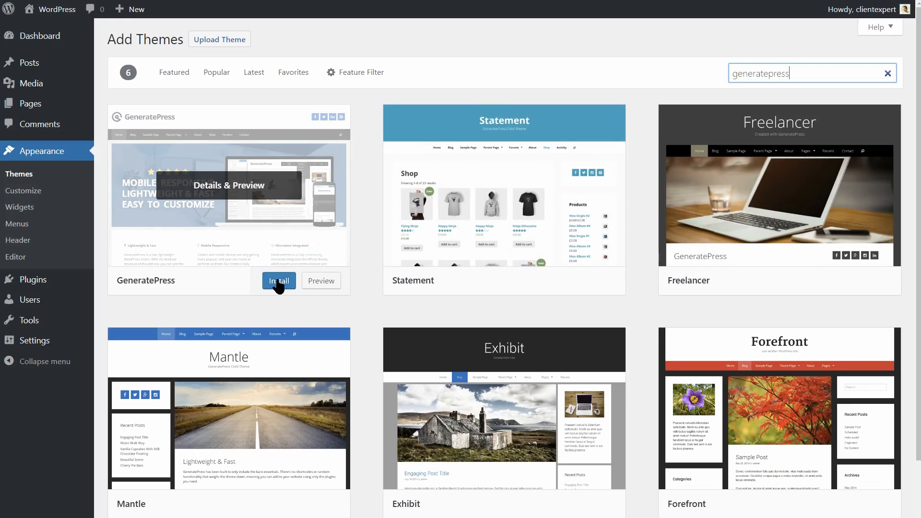
Install and activate GeneratePress, then view its Appearance > GeneratePress options page.
click(278, 280)
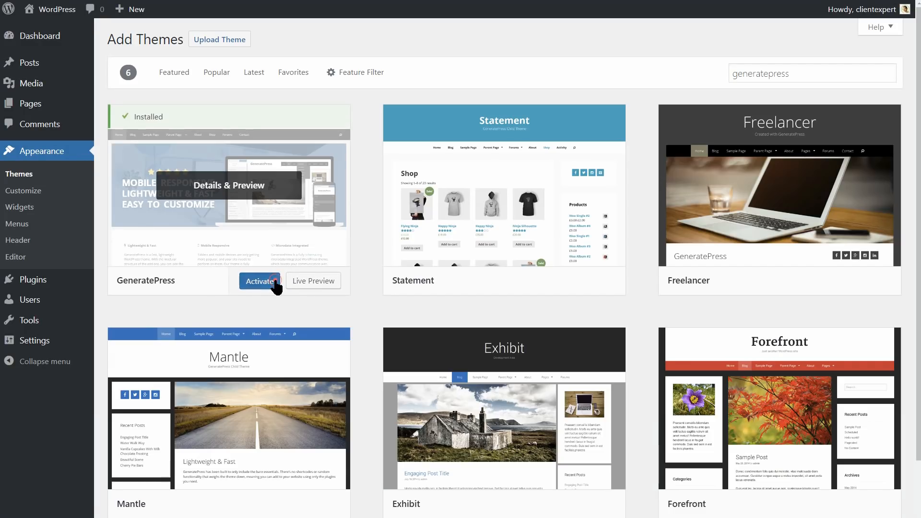
click(260, 281)
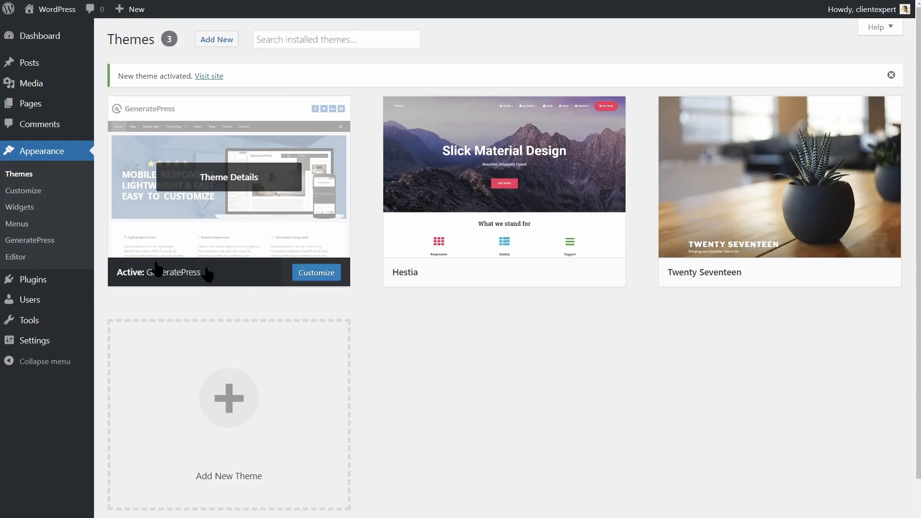
click(30, 240)
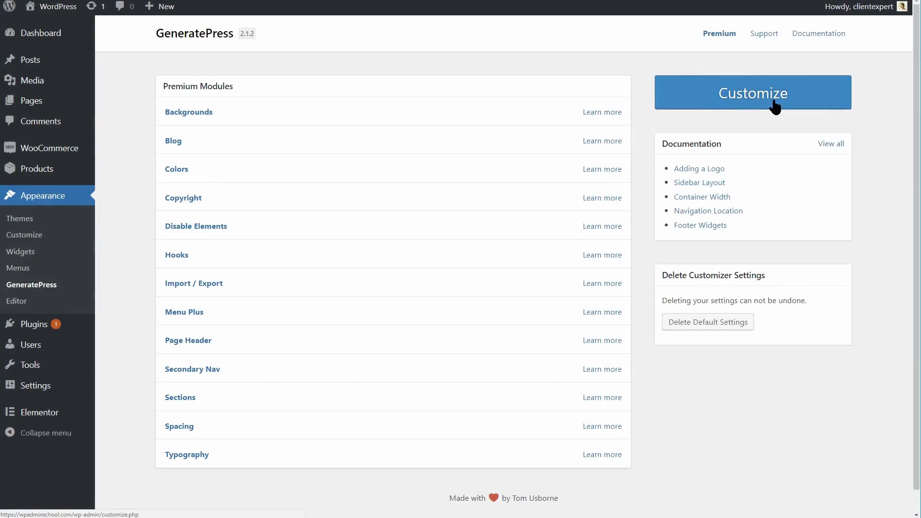
Browse the GeneratePress customizer's Site Identity and Layout sections.
click(753, 92)
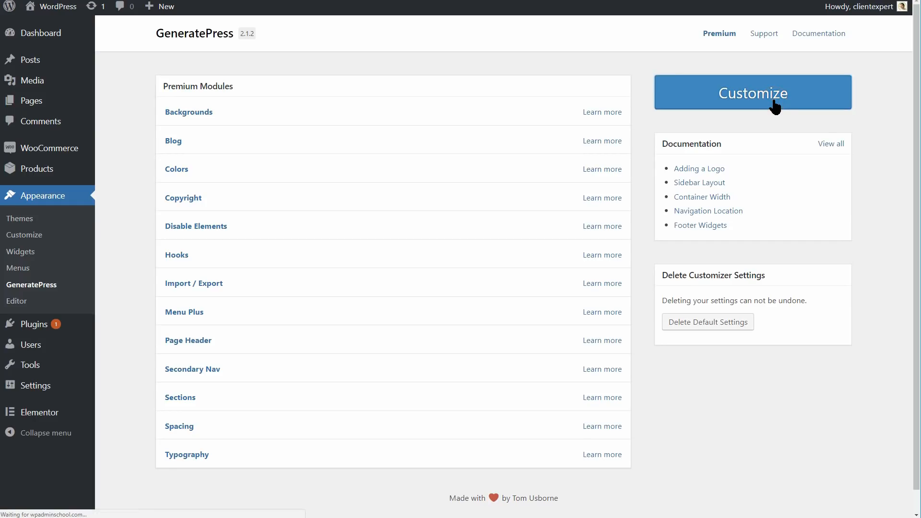
click(752, 92)
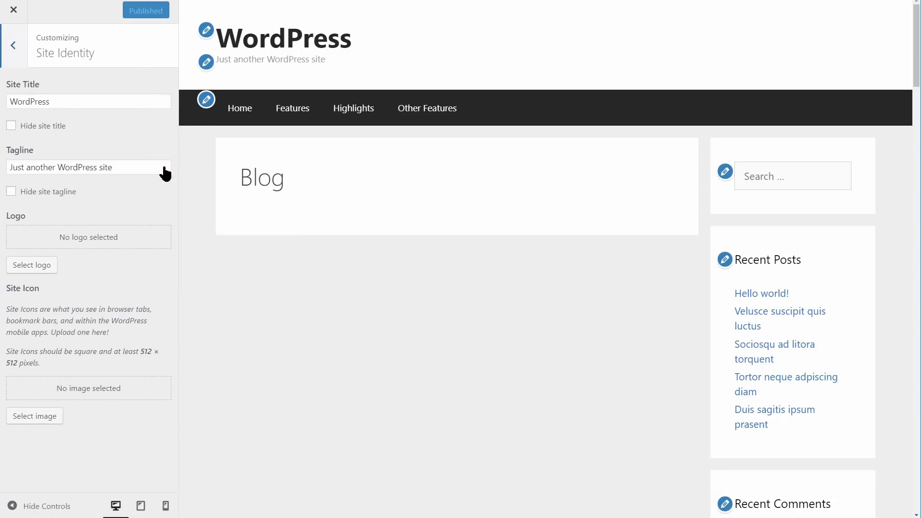
click(12, 45)
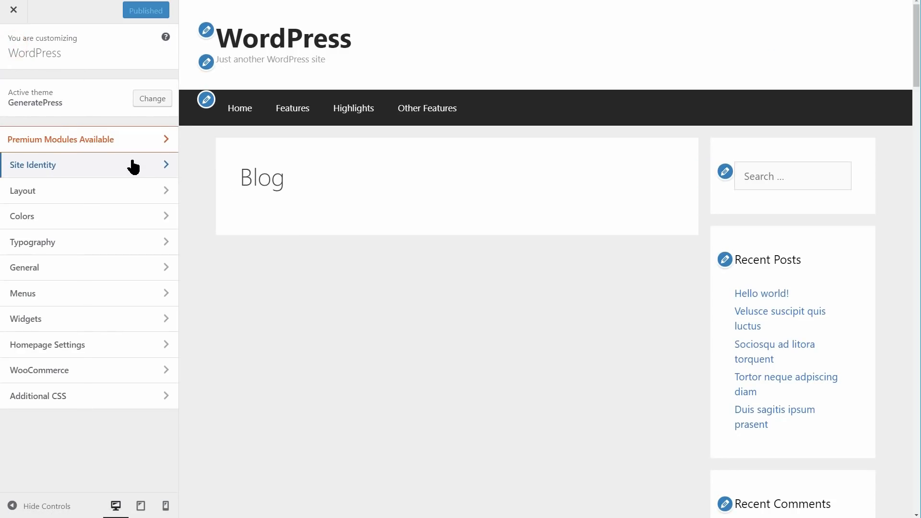
click(23, 190)
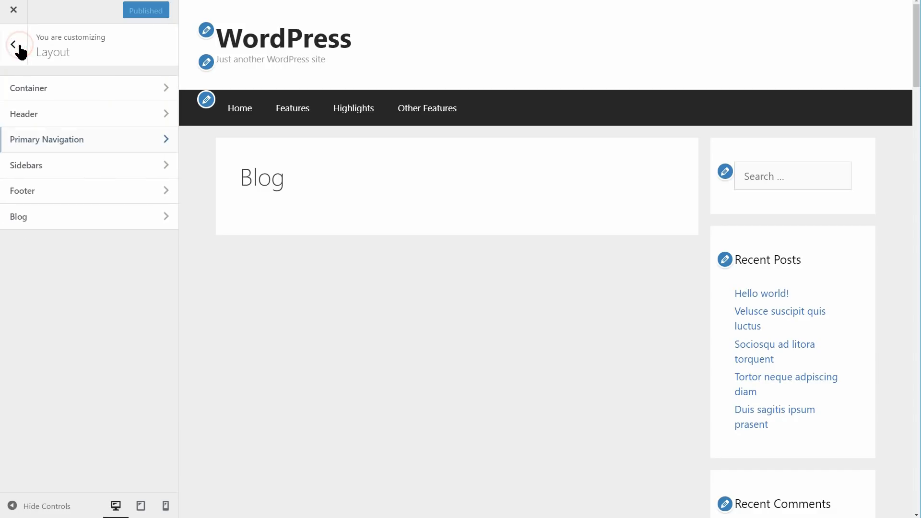
click(12, 45)
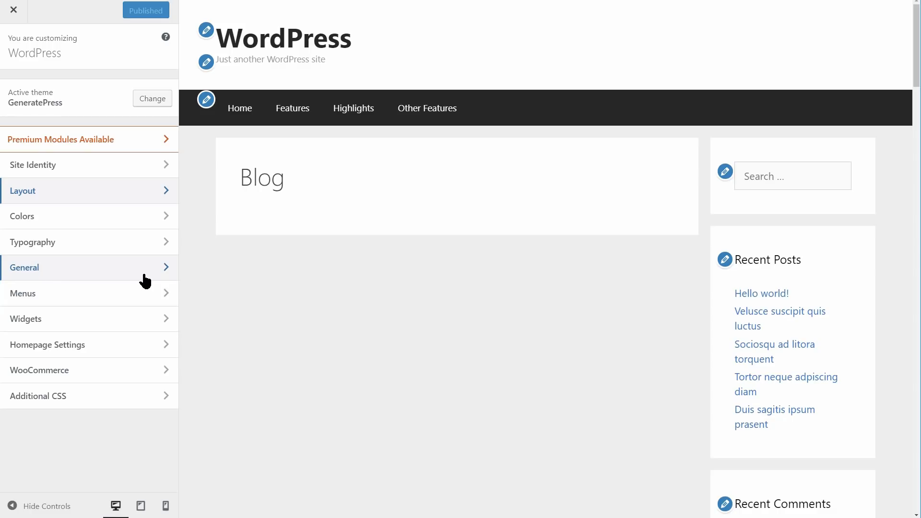
mouse_move(118, 229)
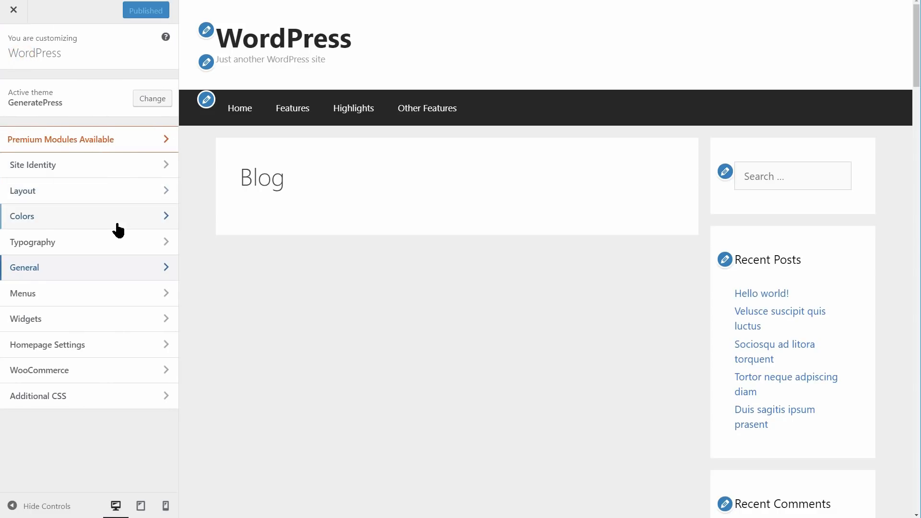
Set body typography to line height 1.6, font weight 900 and paragraph margin 3.7 em.
click(33, 242)
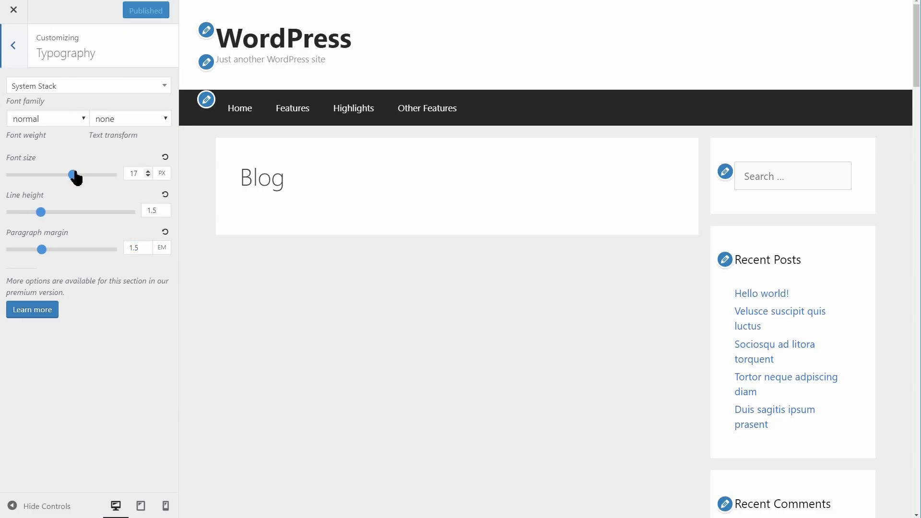
drag(75, 175, 73, 175)
text(1.6)
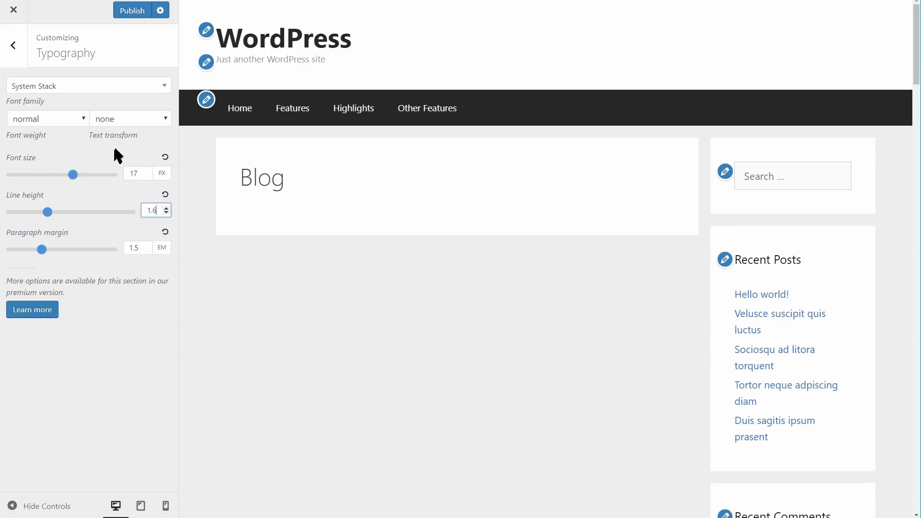
click(47, 119)
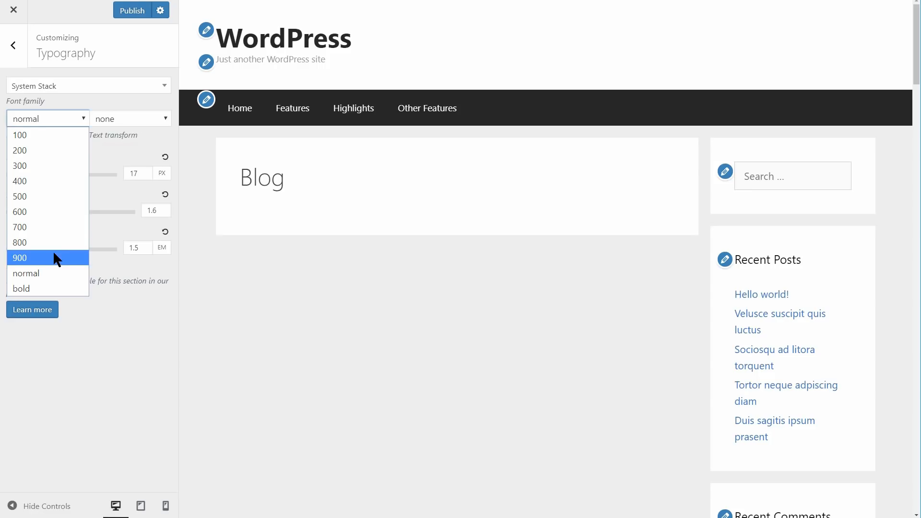
click(19, 257)
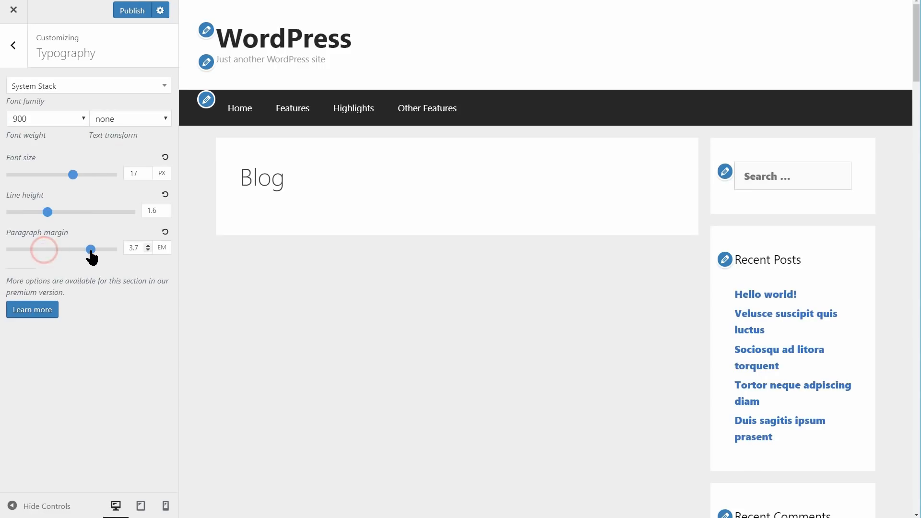
drag(90, 250, 48, 249)
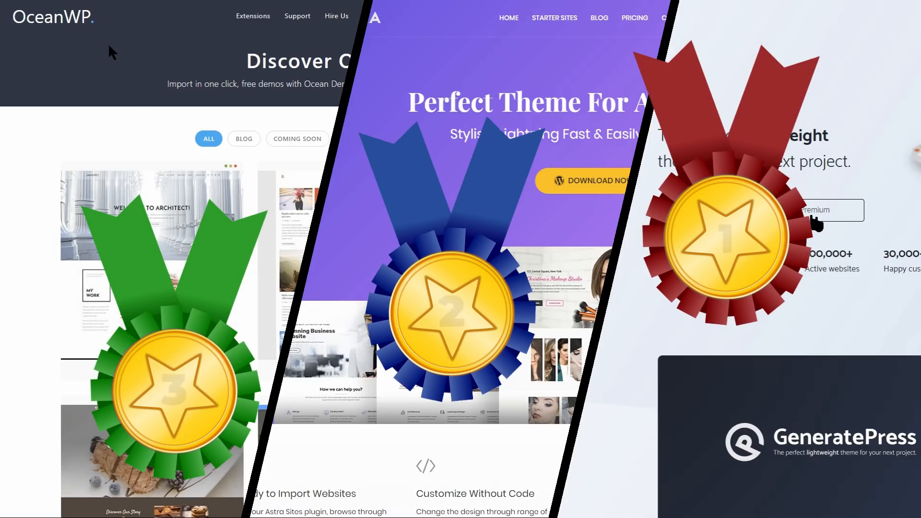
scroll(down, 3)
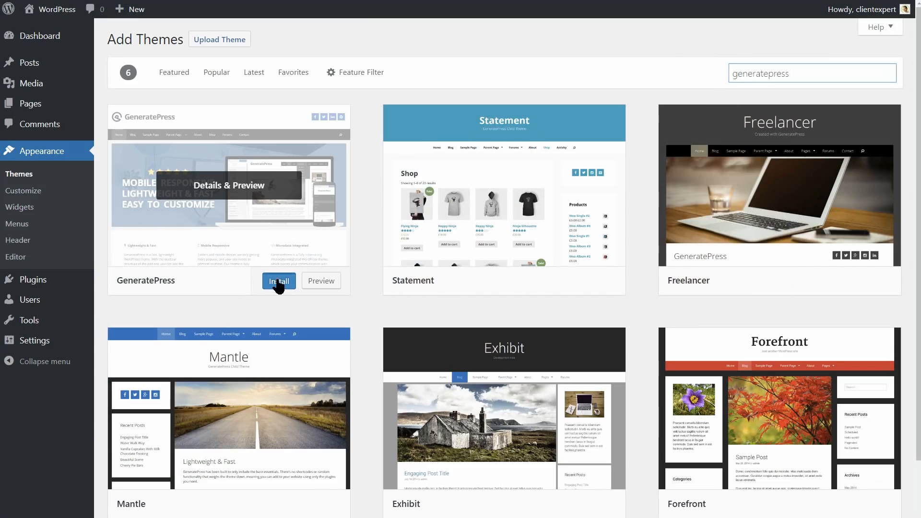
Install GeneratePress from the theme search results and activate it.
click(279, 281)
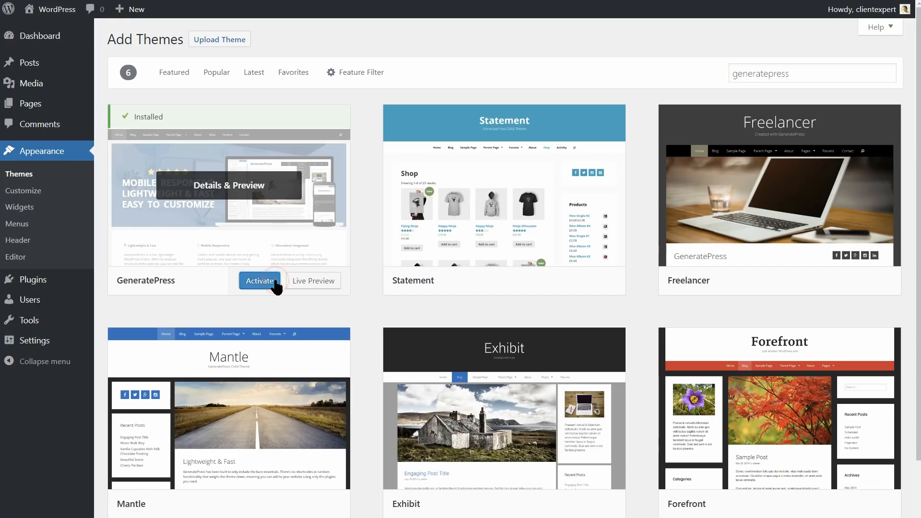
click(260, 280)
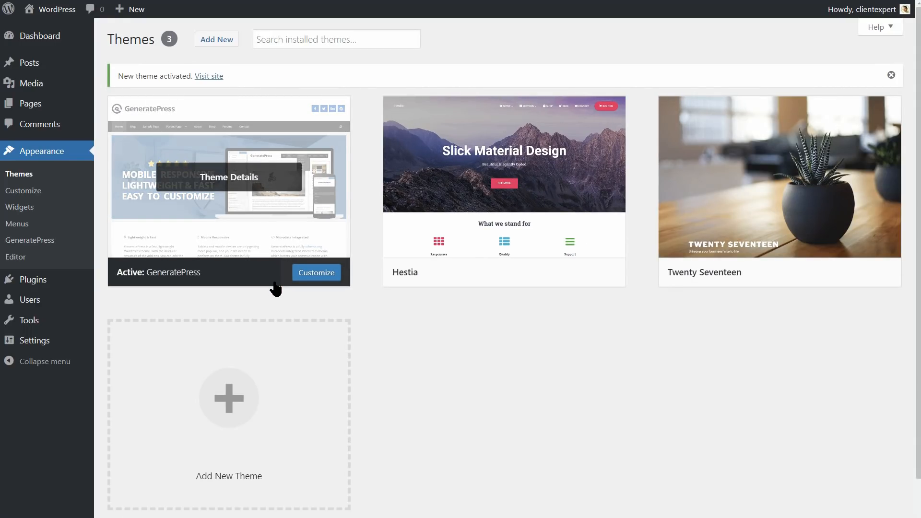
mouse_move(41, 241)
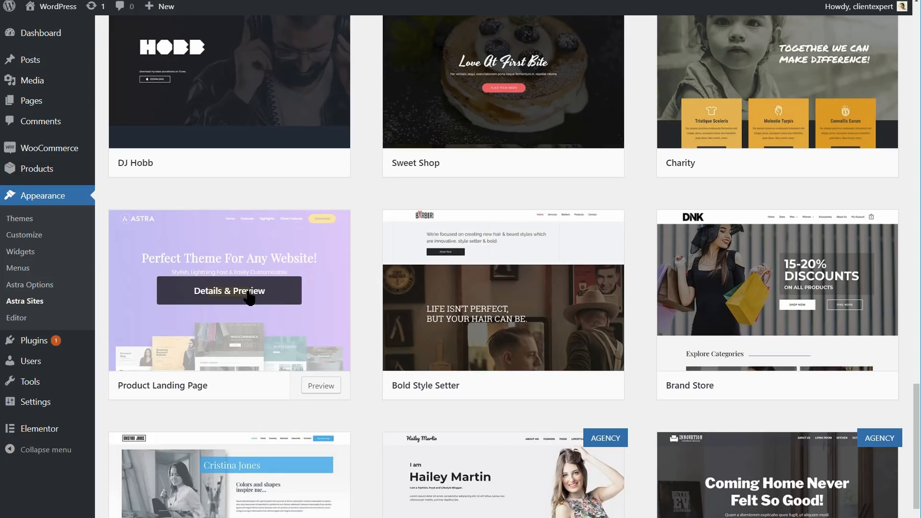
Re-import the Product Landing Page starter site and enter the Astra customizer's Layout settings.
click(229, 291)
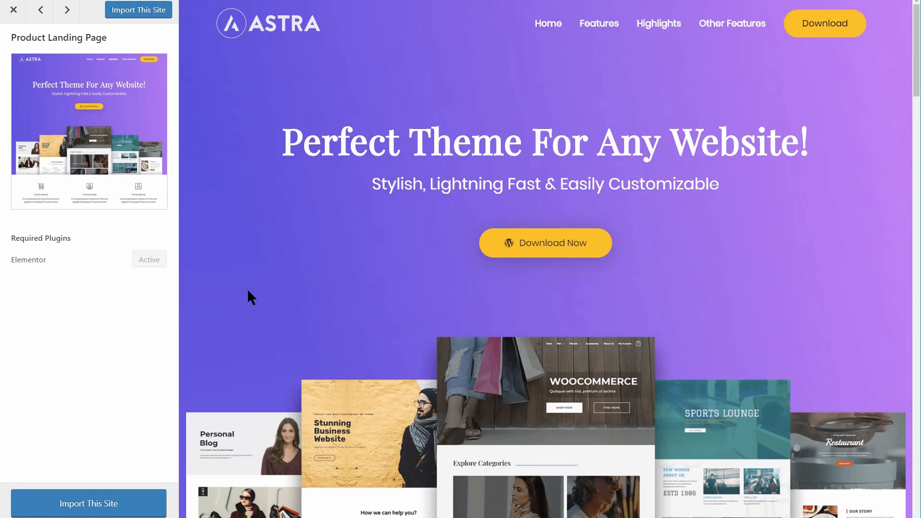
click(88, 503)
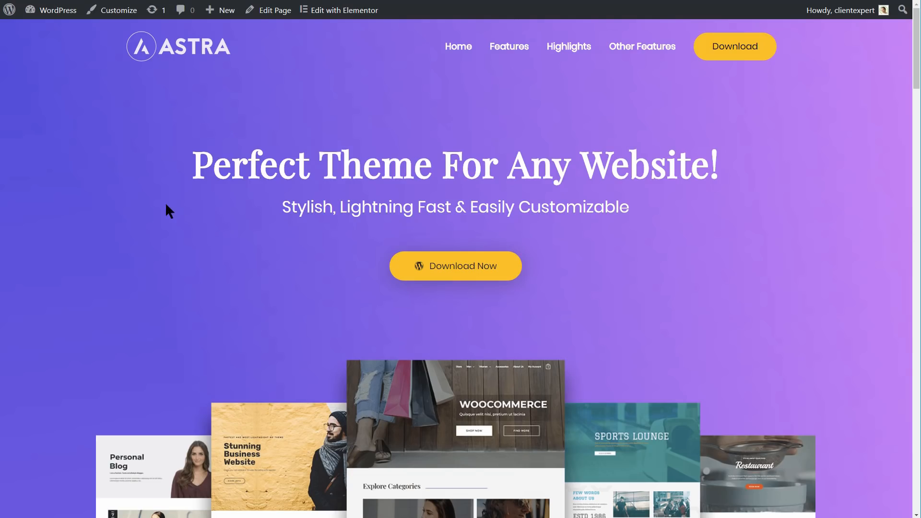
click(50, 10)
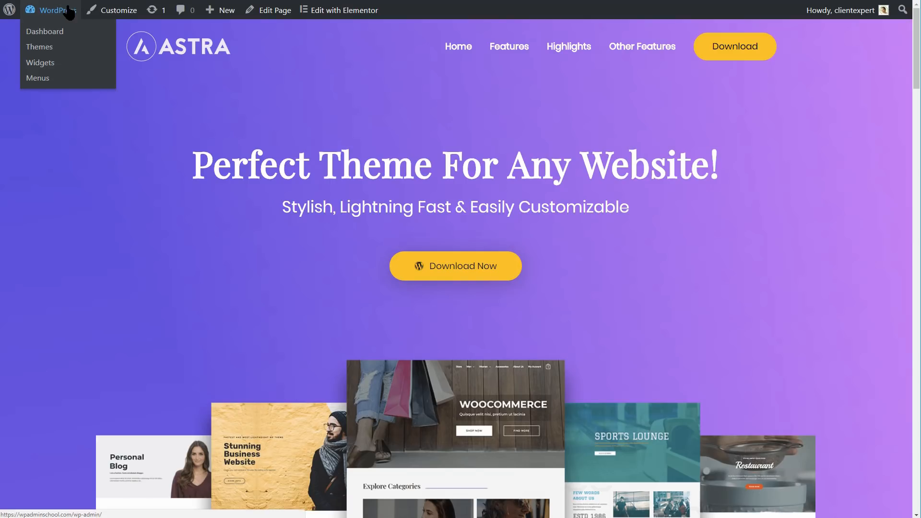
click(118, 10)
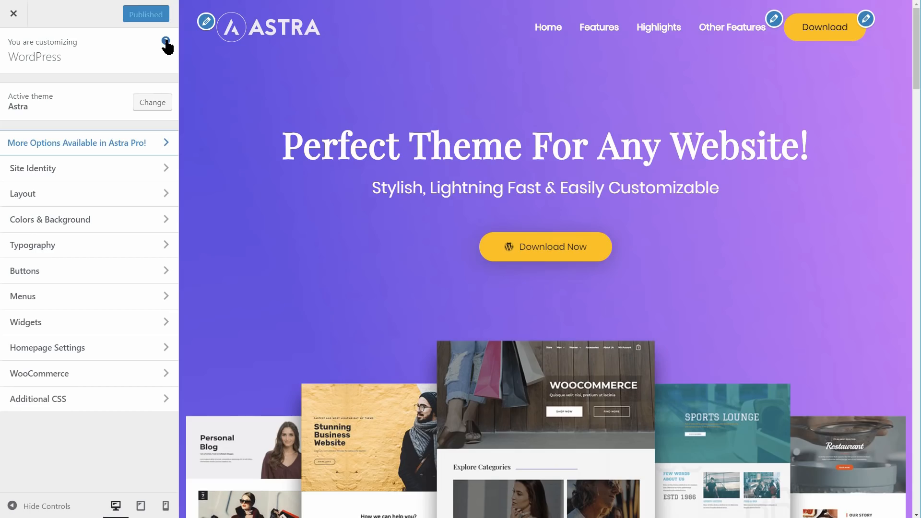
click(22, 193)
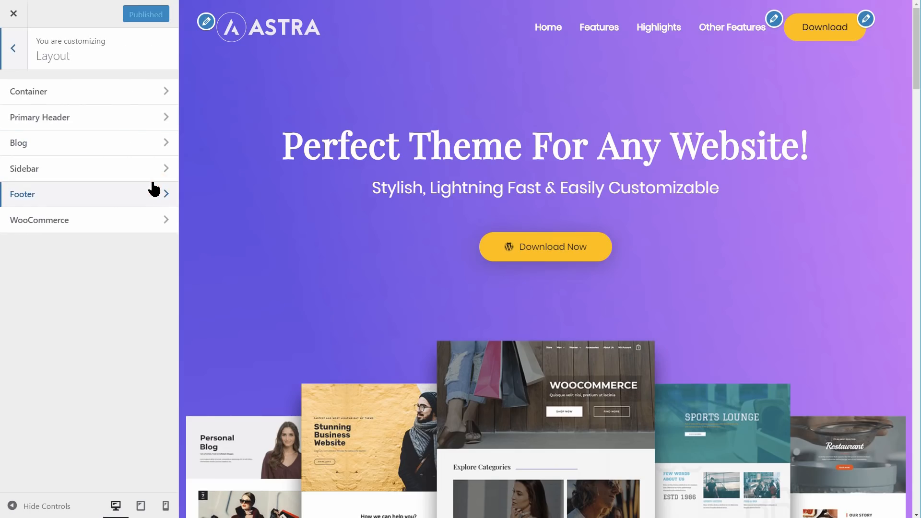
Narrow the Container Width to 1092, then leave the customizer for the live front page.
click(40, 117)
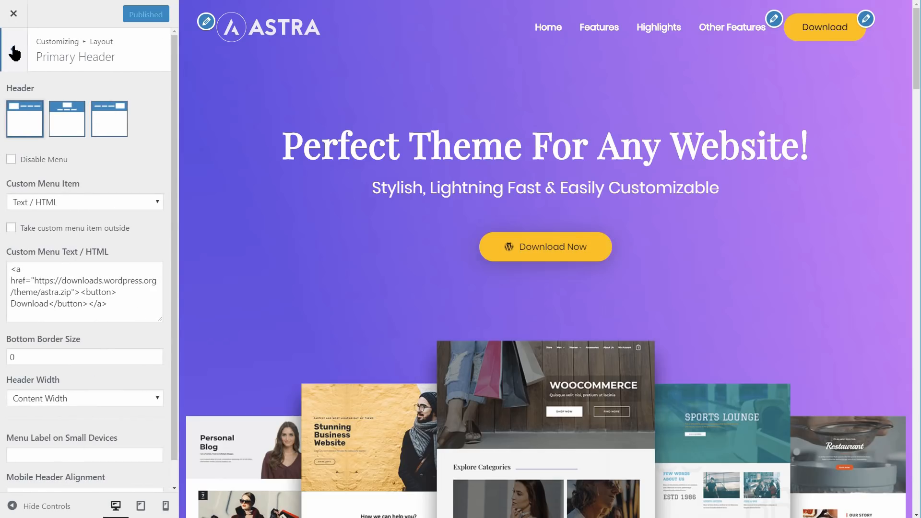
click(13, 49)
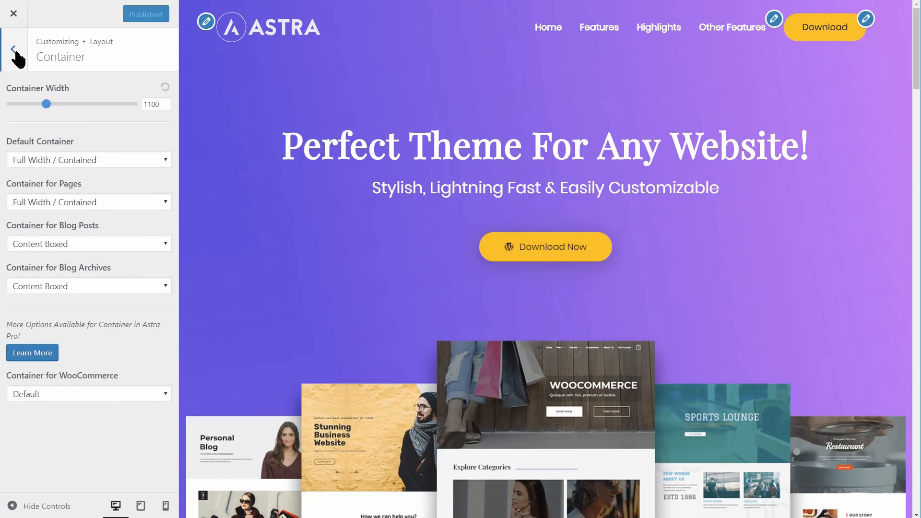
drag(47, 104, 46, 104)
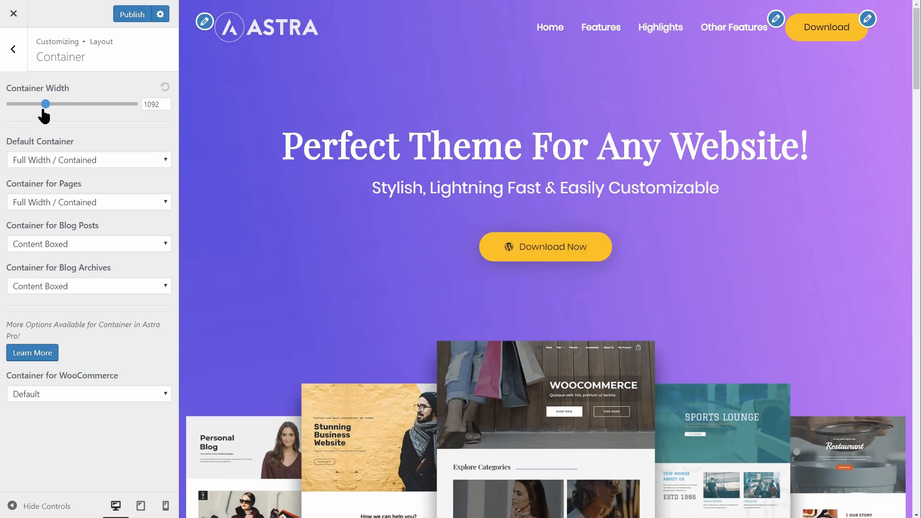
click(13, 49)
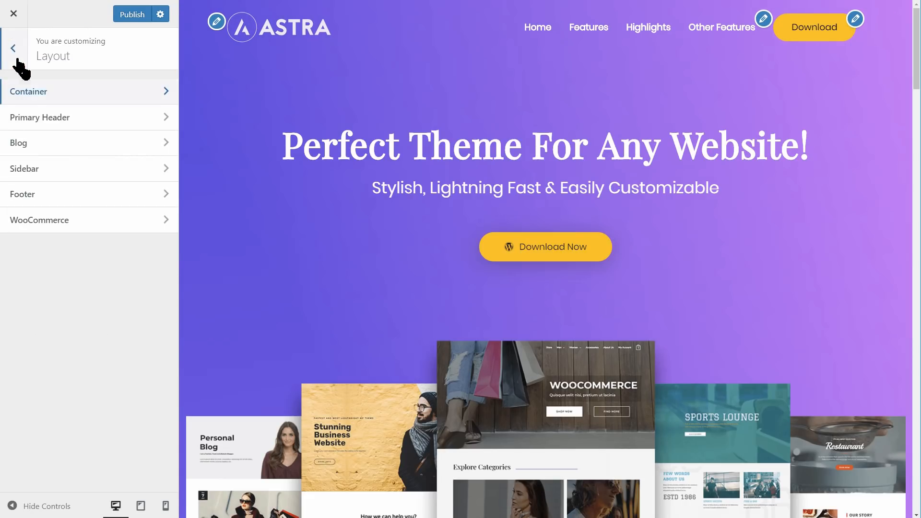
click(13, 13)
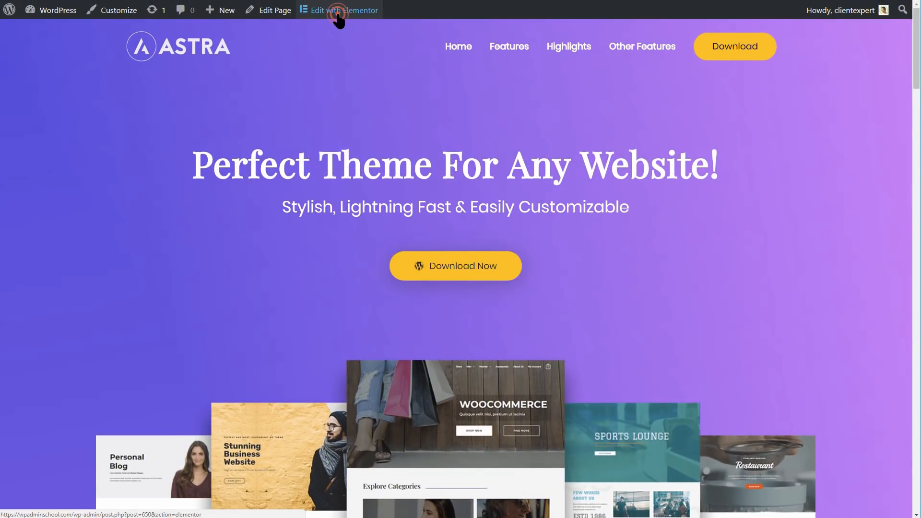
Edit the front page with Elementor and left-align the Download Now button.
click(344, 10)
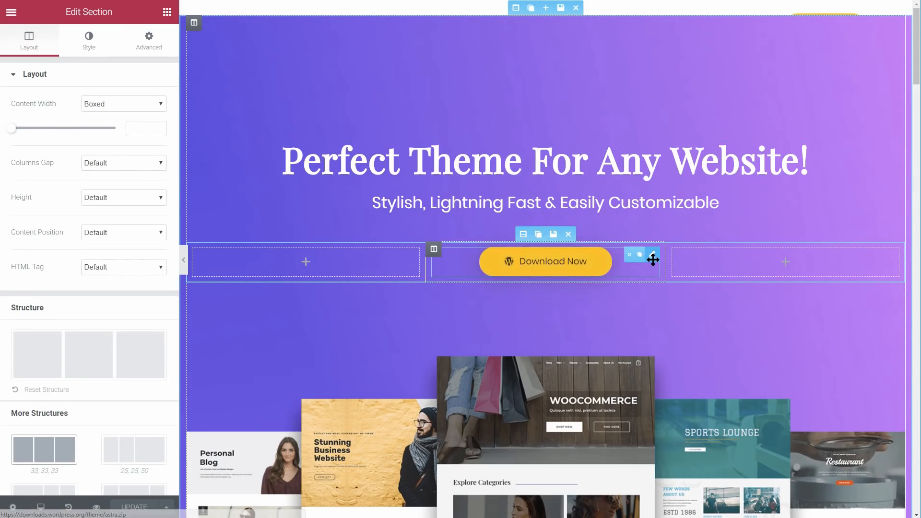
click(545, 261)
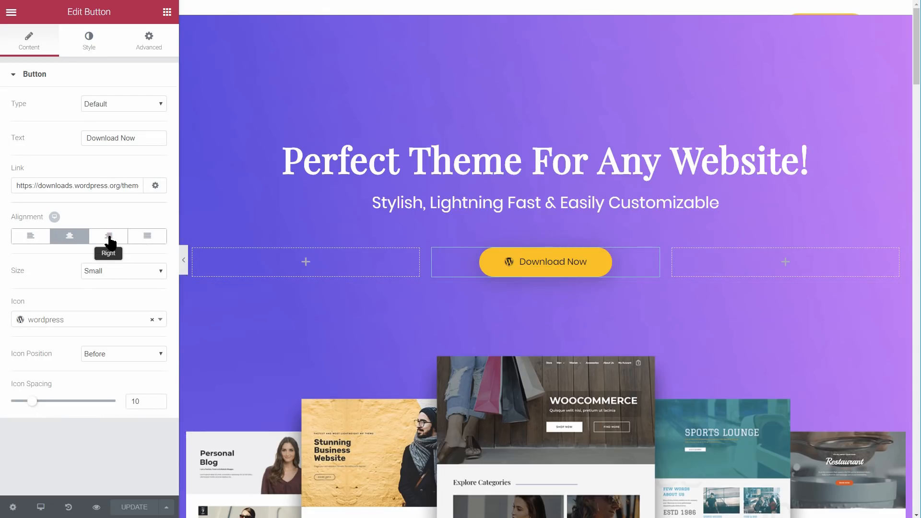
click(30, 236)
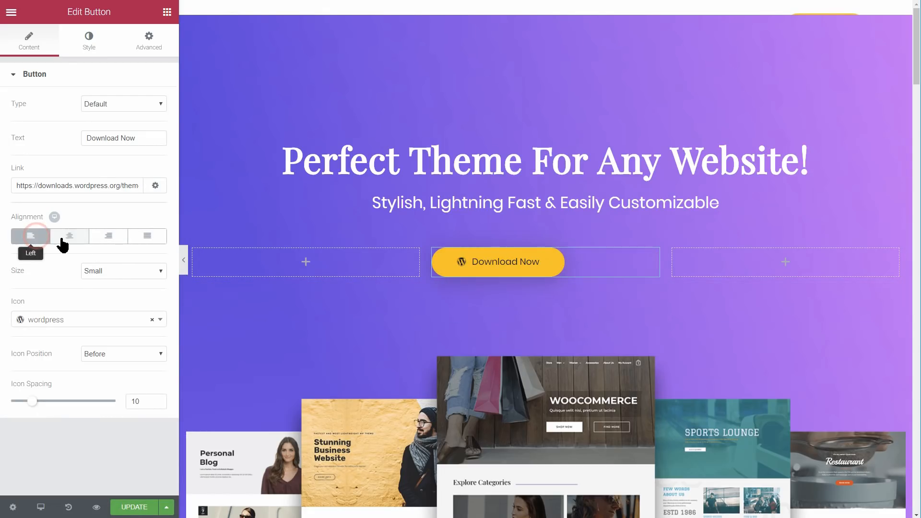
click(69, 236)
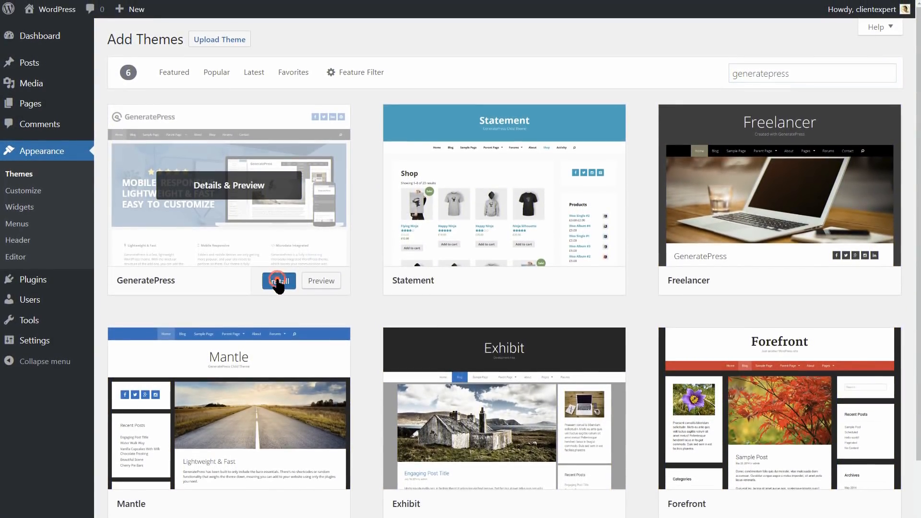
Install GeneratePress and make it the active theme on the Themes page.
click(278, 281)
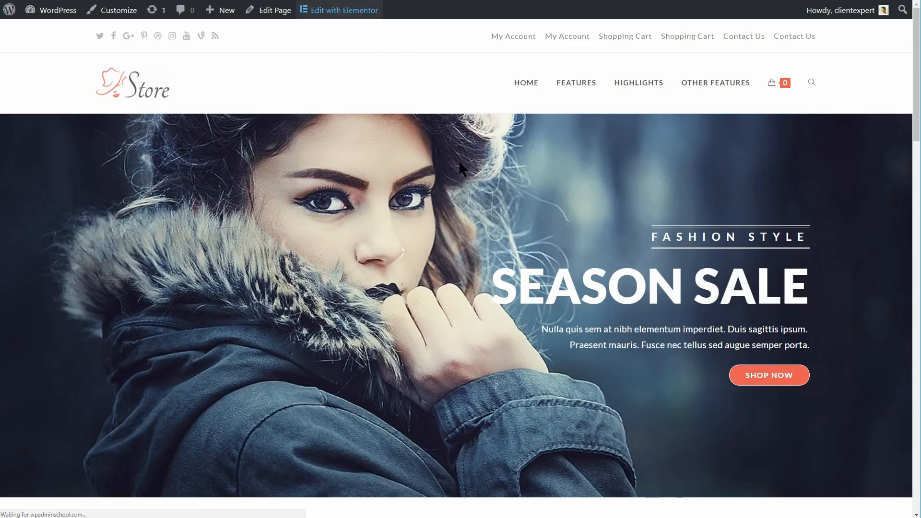
click(345, 9)
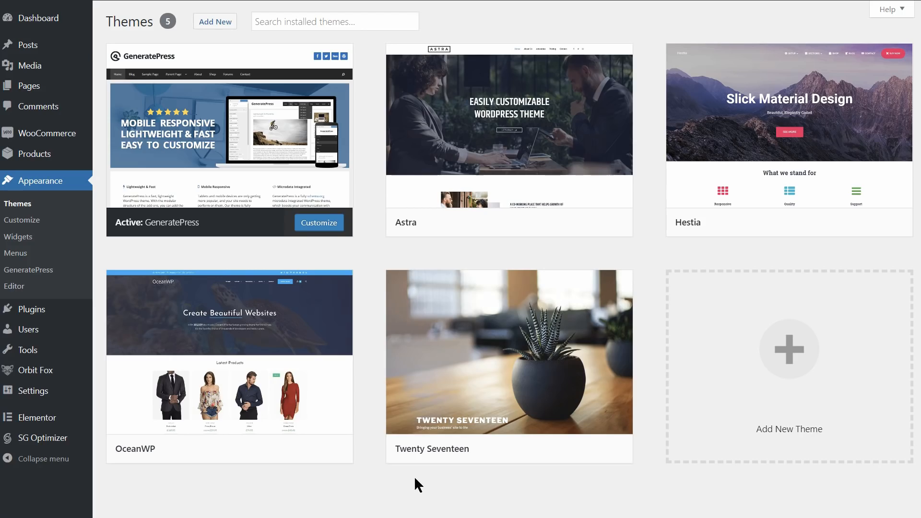
mouse_move(789, 349)
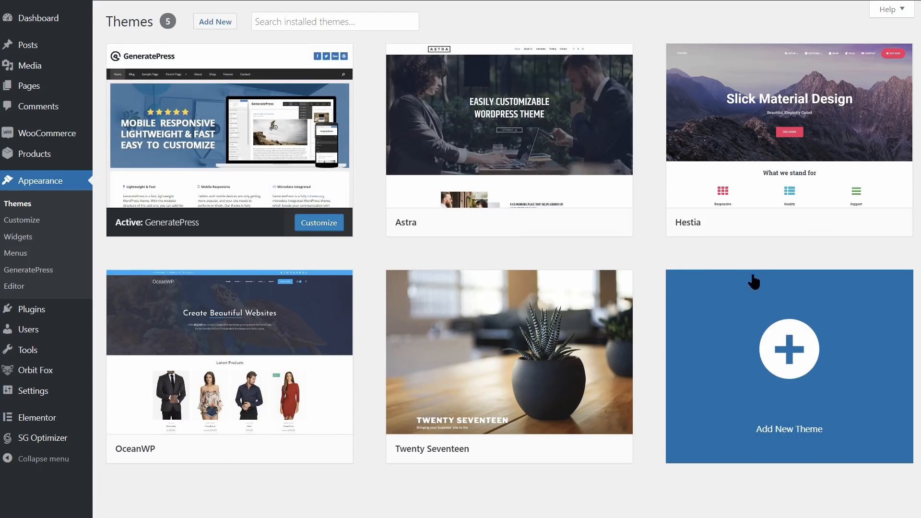
Activate the Hestia theme from its theme details.
click(789, 102)
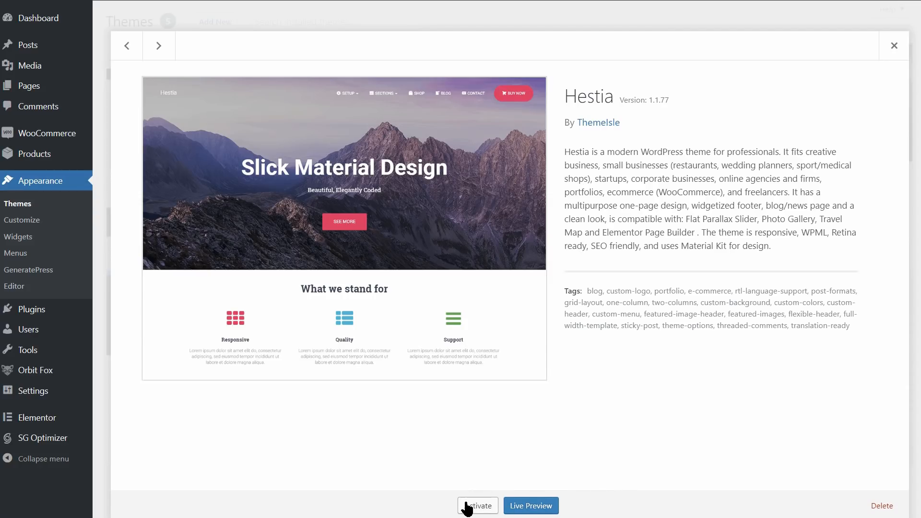
click(530, 506)
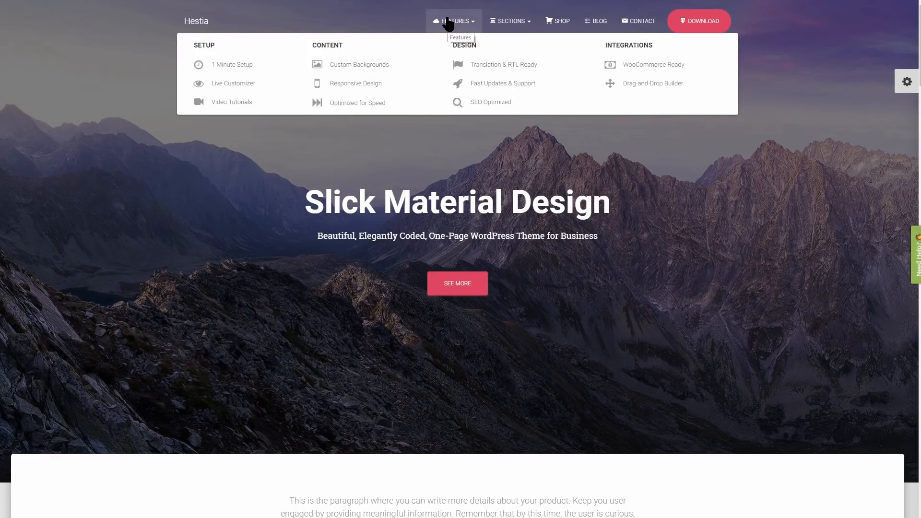
Browse the Hestia demo's menus, team section and shop page.
click(509, 21)
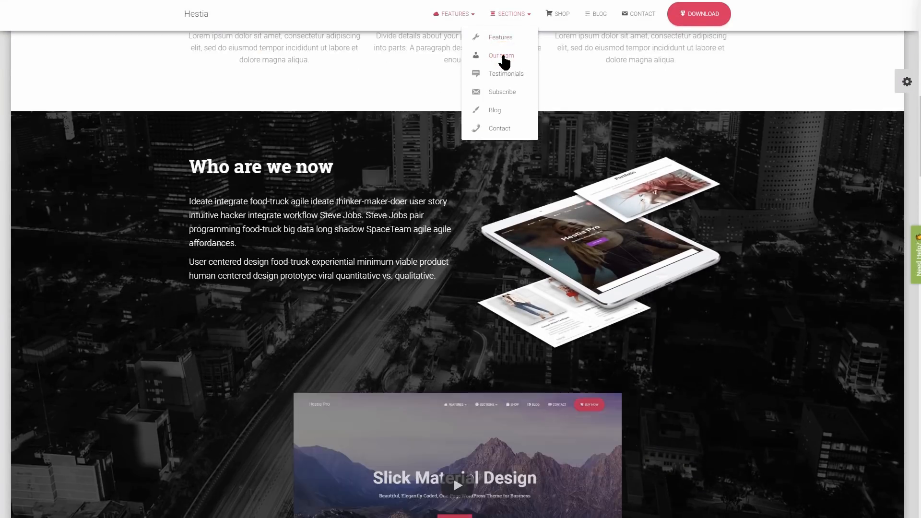
click(501, 56)
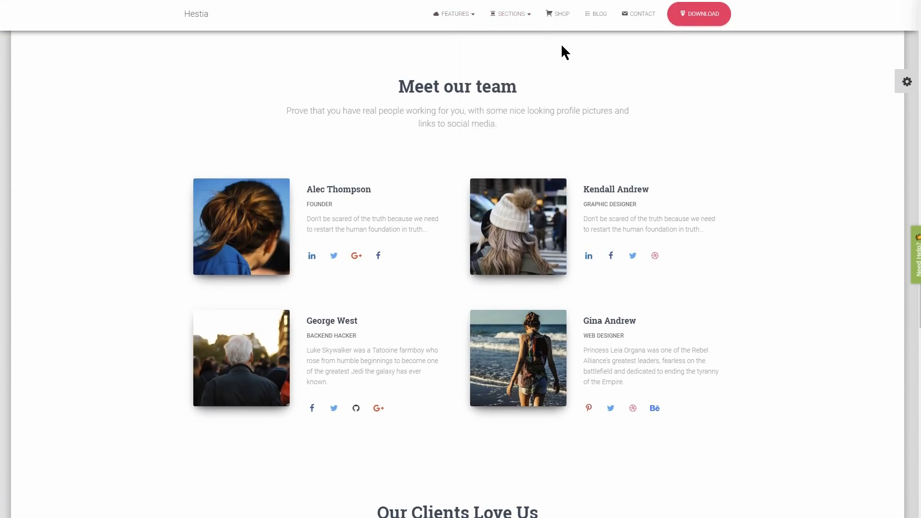
click(561, 14)
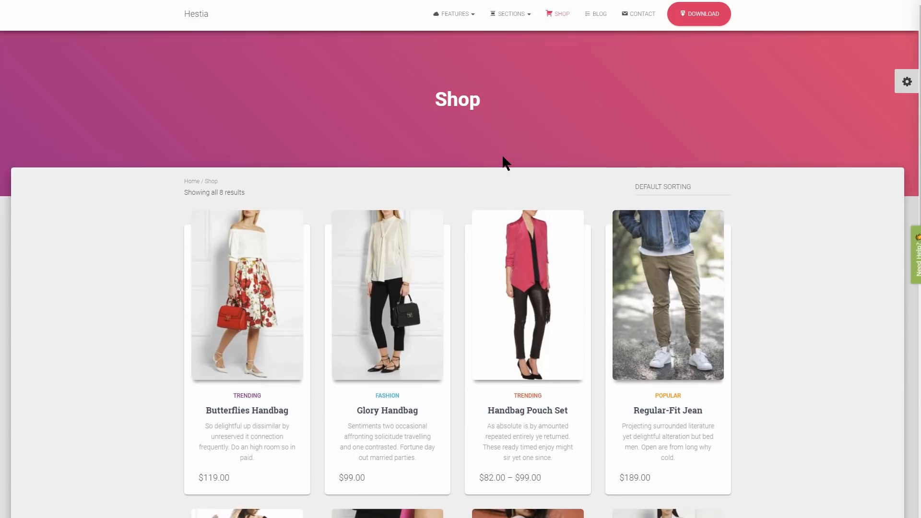
scroll(down, 3)
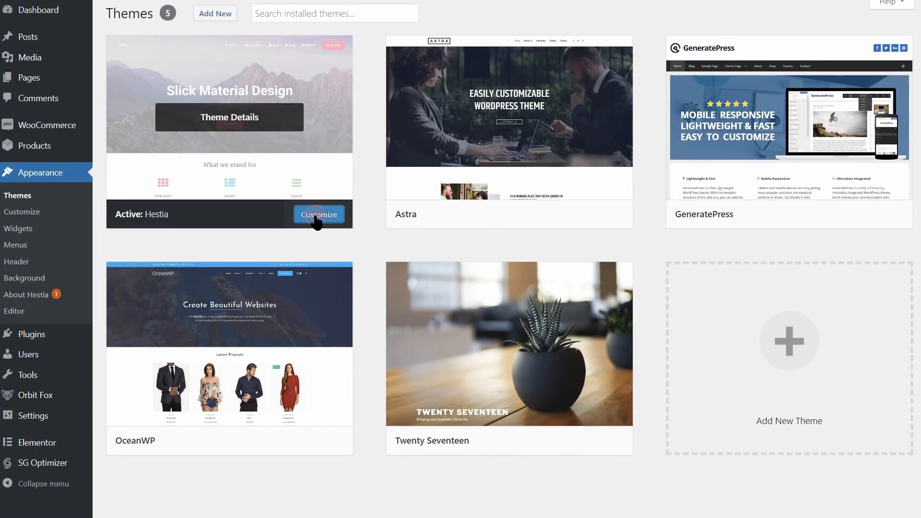
Customize Hestia with Allerta Stencil and Alice fonts and review the Features section settings.
click(319, 214)
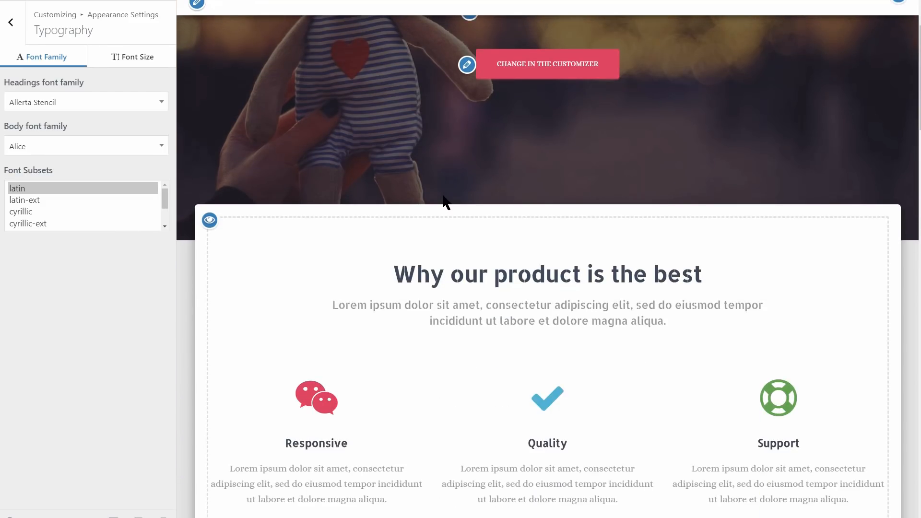
scroll(down, 3)
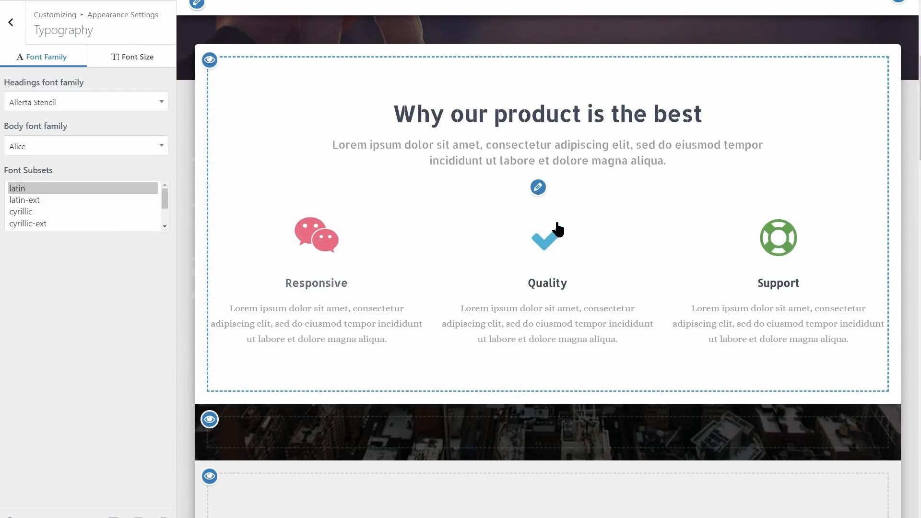
click(538, 187)
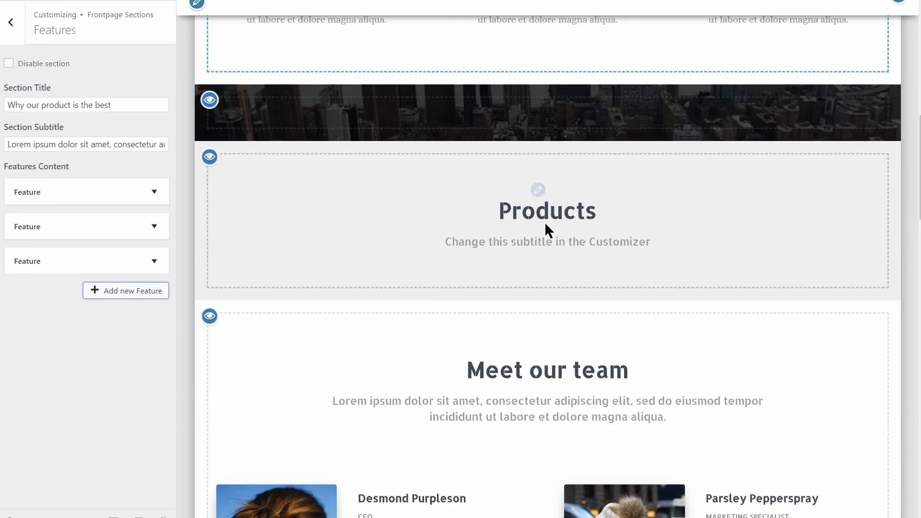
scroll(down, 3)
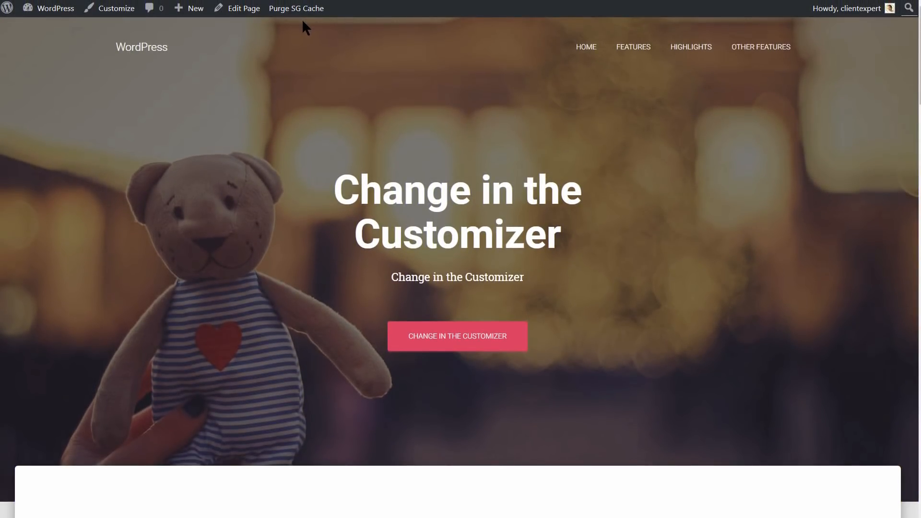
Load the Hestia front page in Elementor and reach the Features area.
click(243, 9)
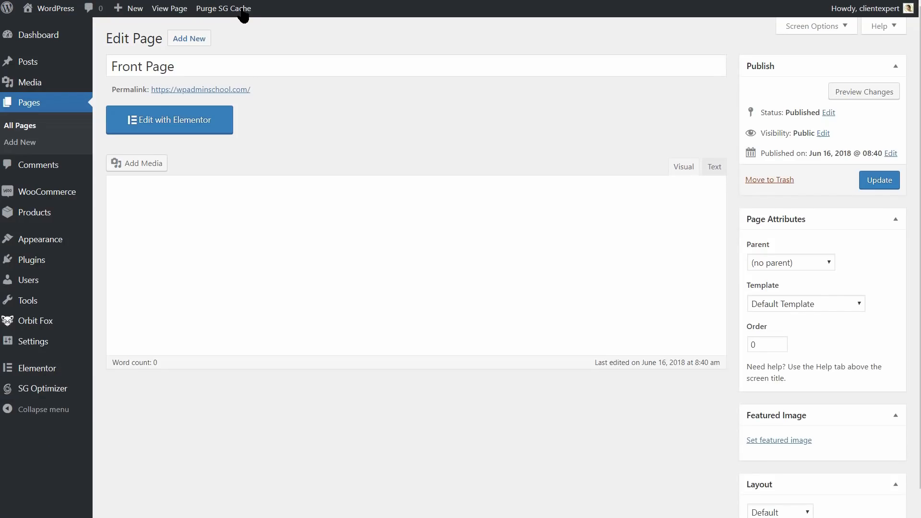
click(169, 119)
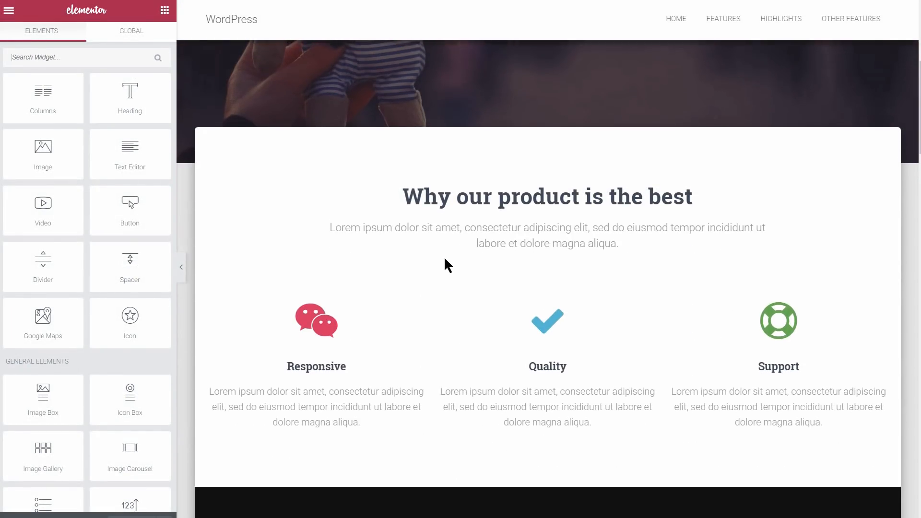
scroll(down, 3)
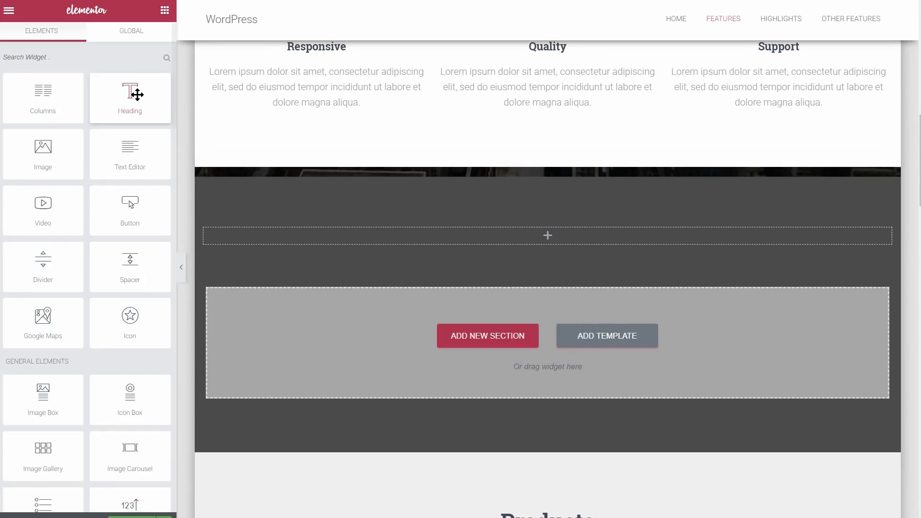
Add a centred heading in a new section below Features, ready for a video widget.
drag(129, 94, 547, 238)
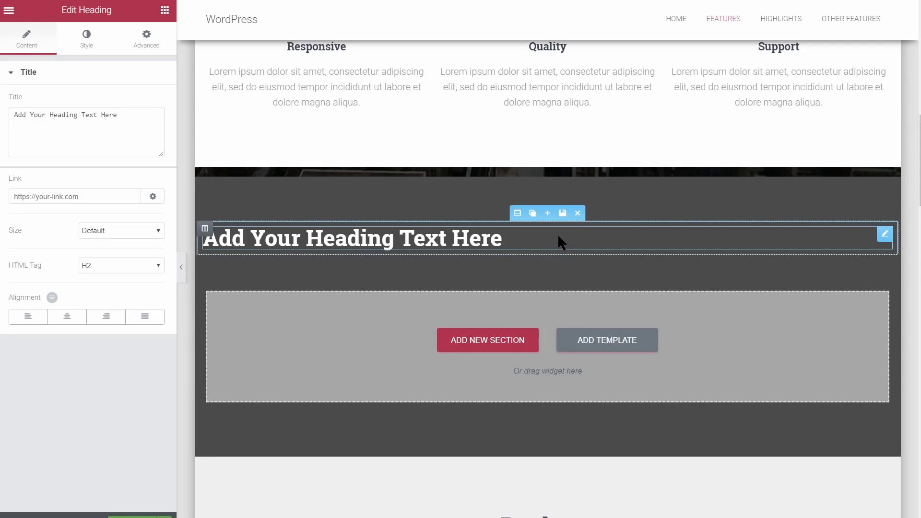
click(67, 317)
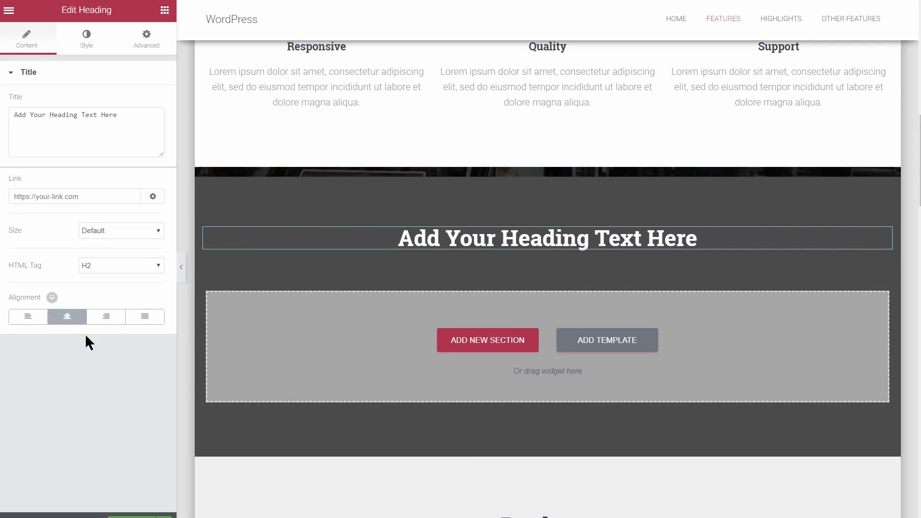
click(146, 39)
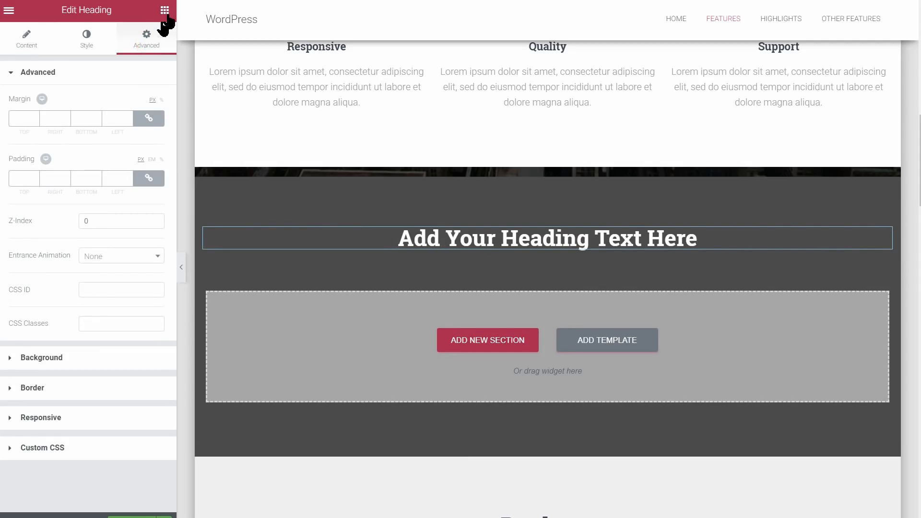
click(165, 10)
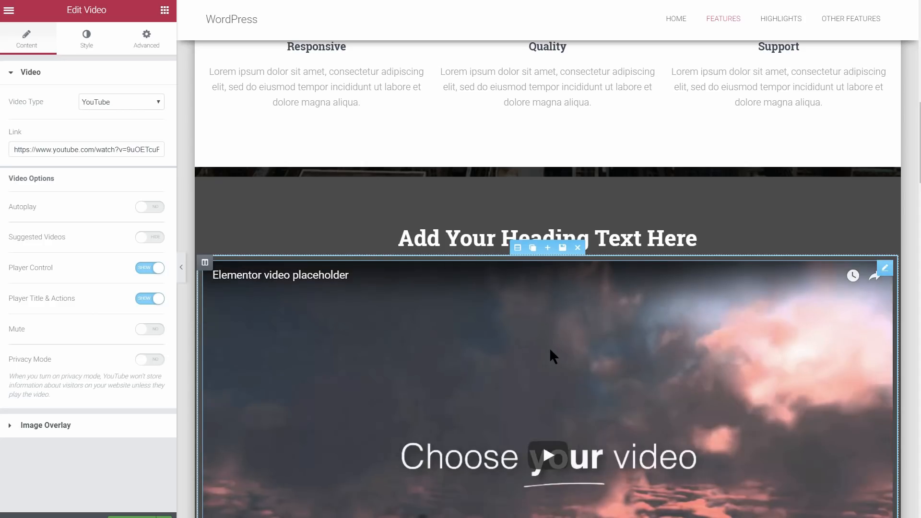
scroll(down, 3)
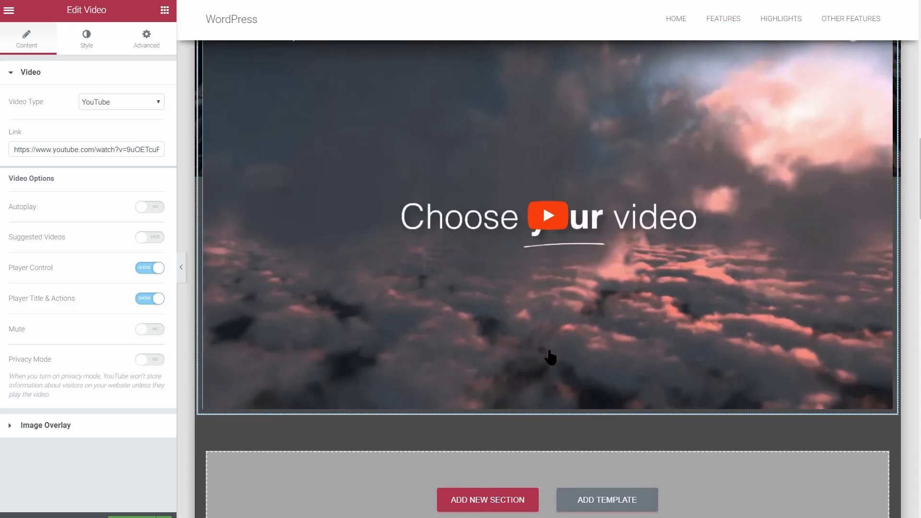